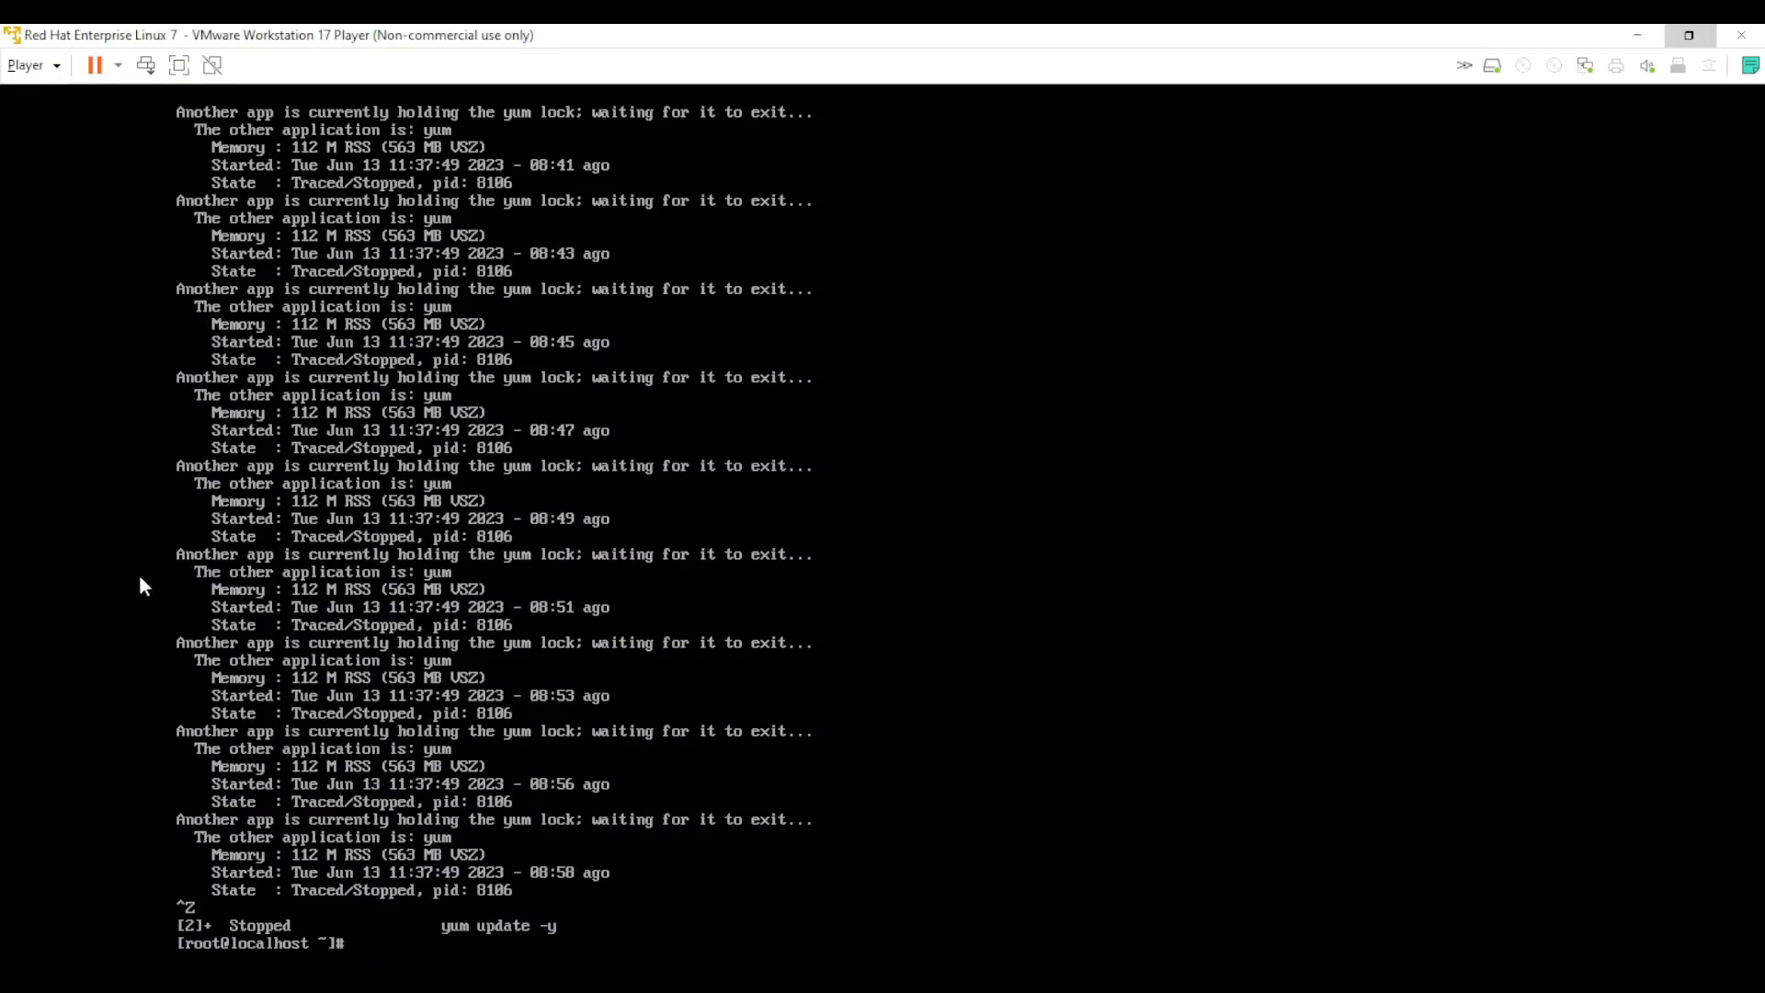
{"action": "mouse_move", "coordinate": [152, 616]}
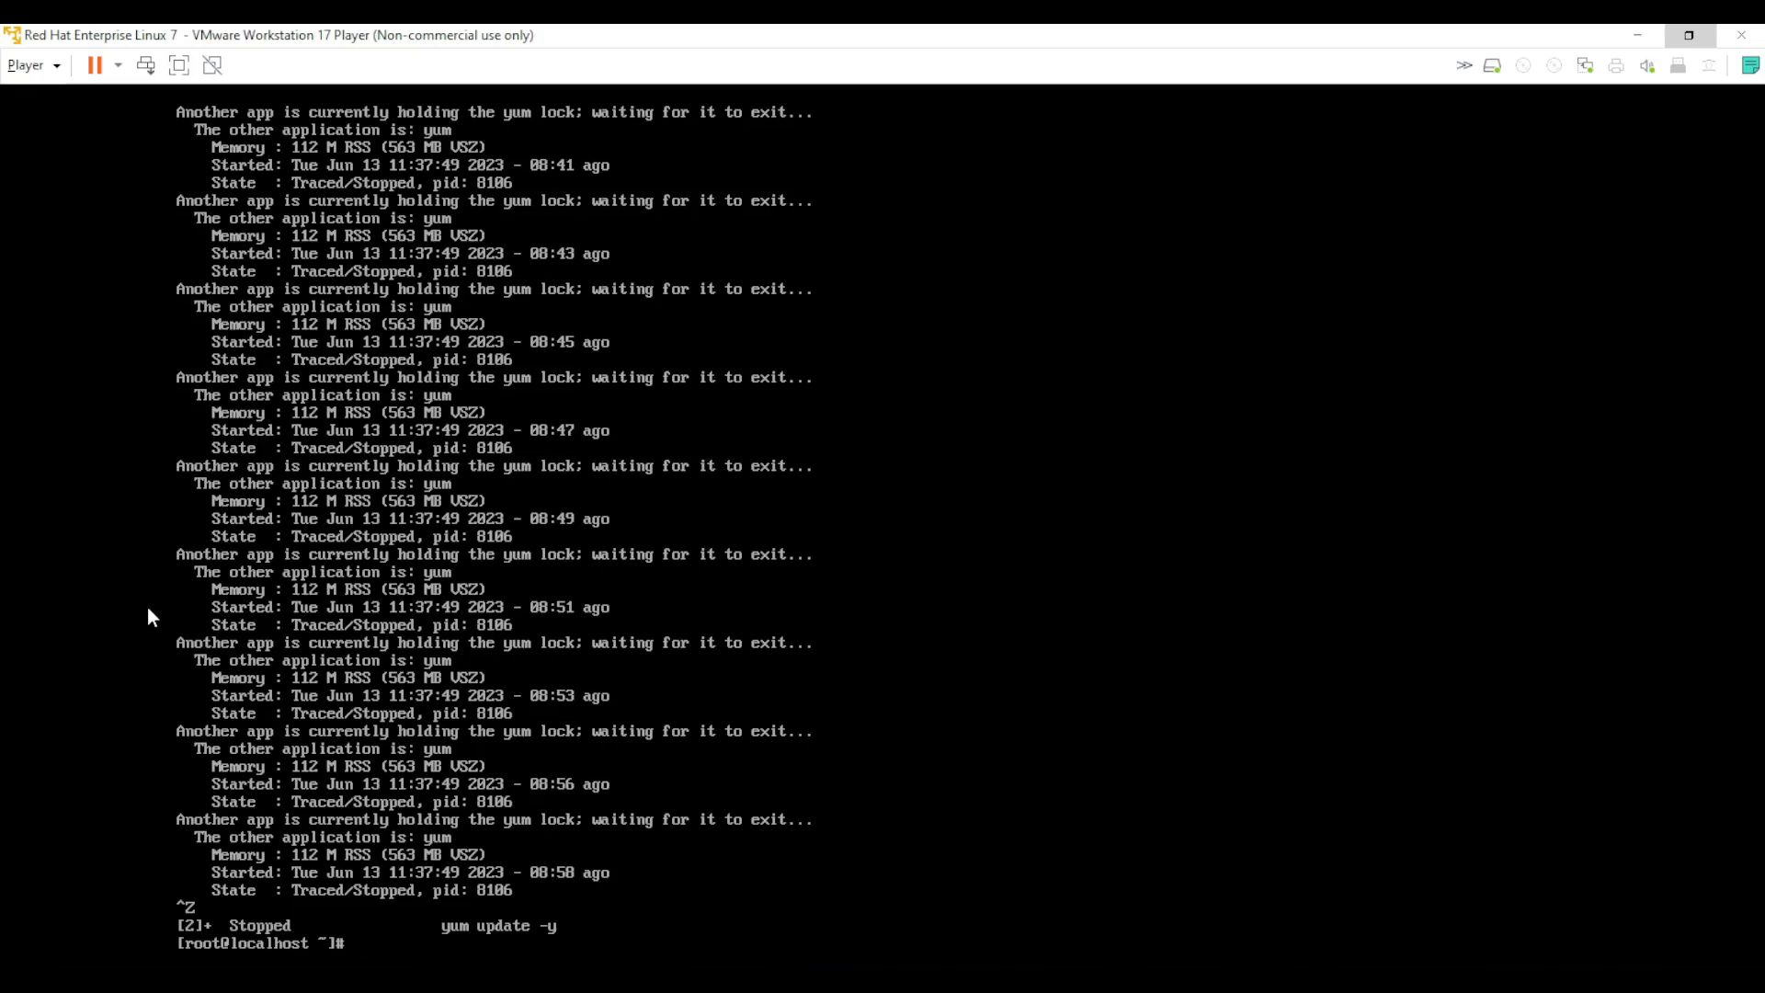
{"action": "mouse_move", "coordinate": [171, 613]}
{"action": "type", "text": "c"}
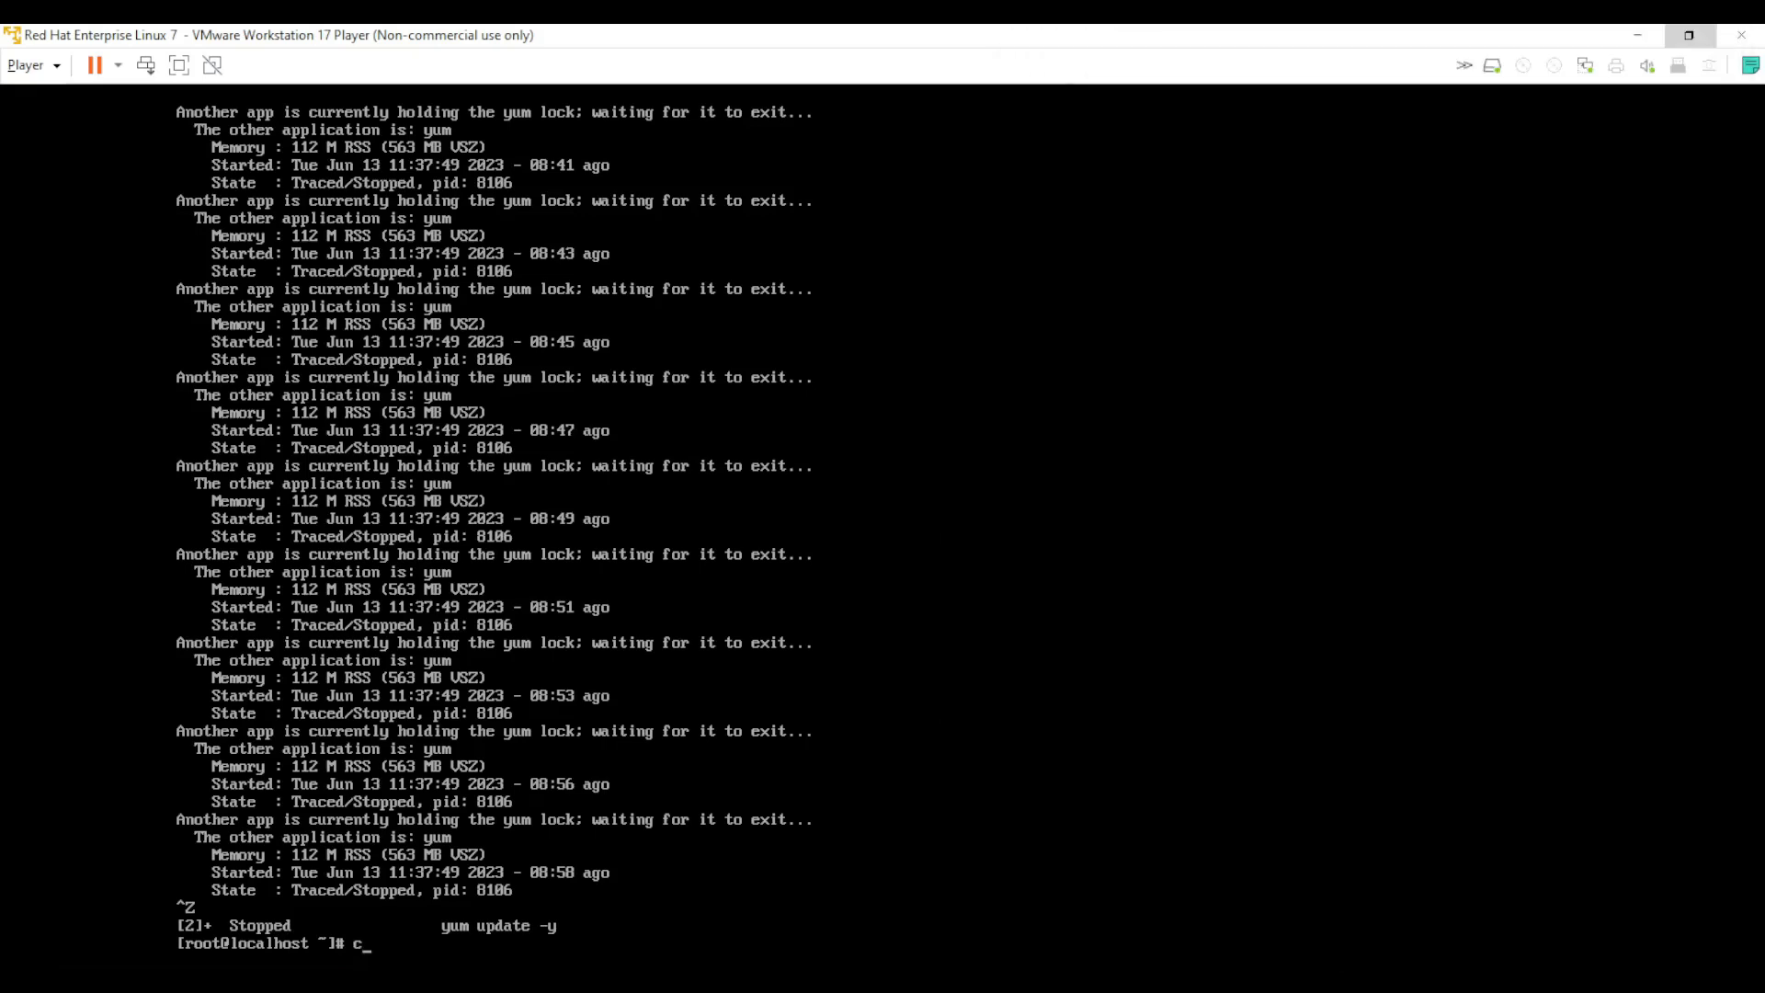
Display /var/run/yum.pid to find the process holding the yum lock.
{"action": "type", "text": "at /var/run"}
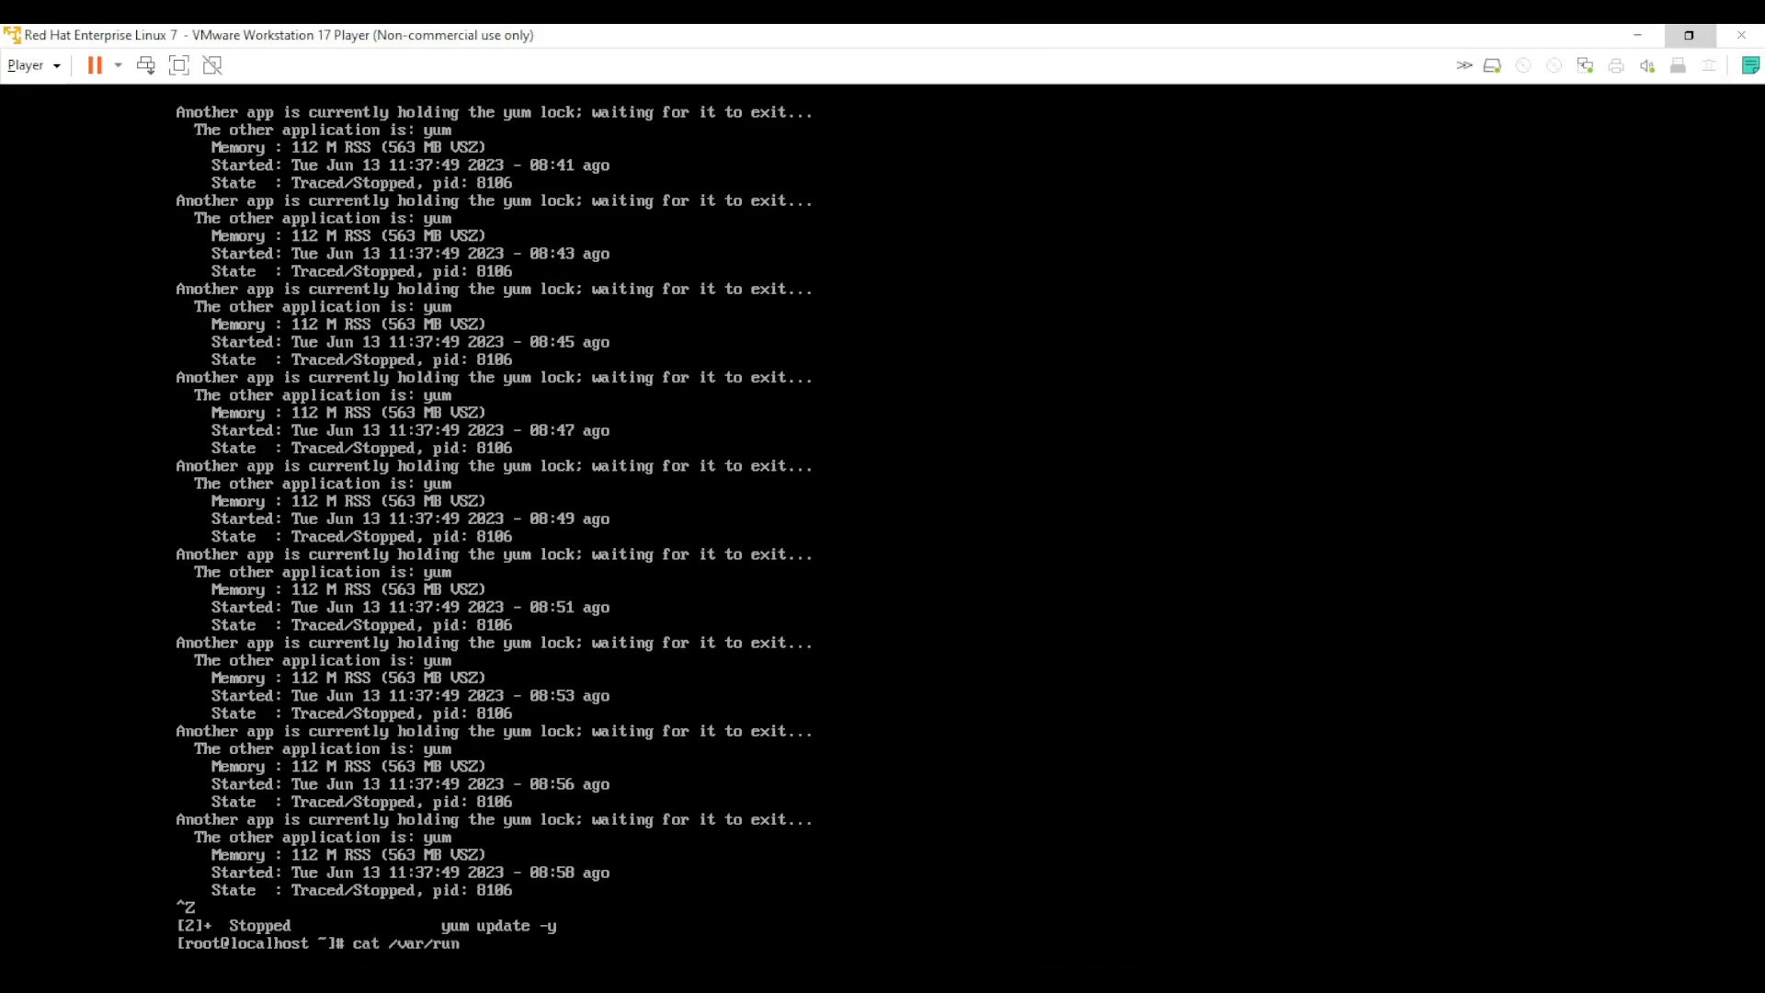
{"action": "type", "text": "yu"}
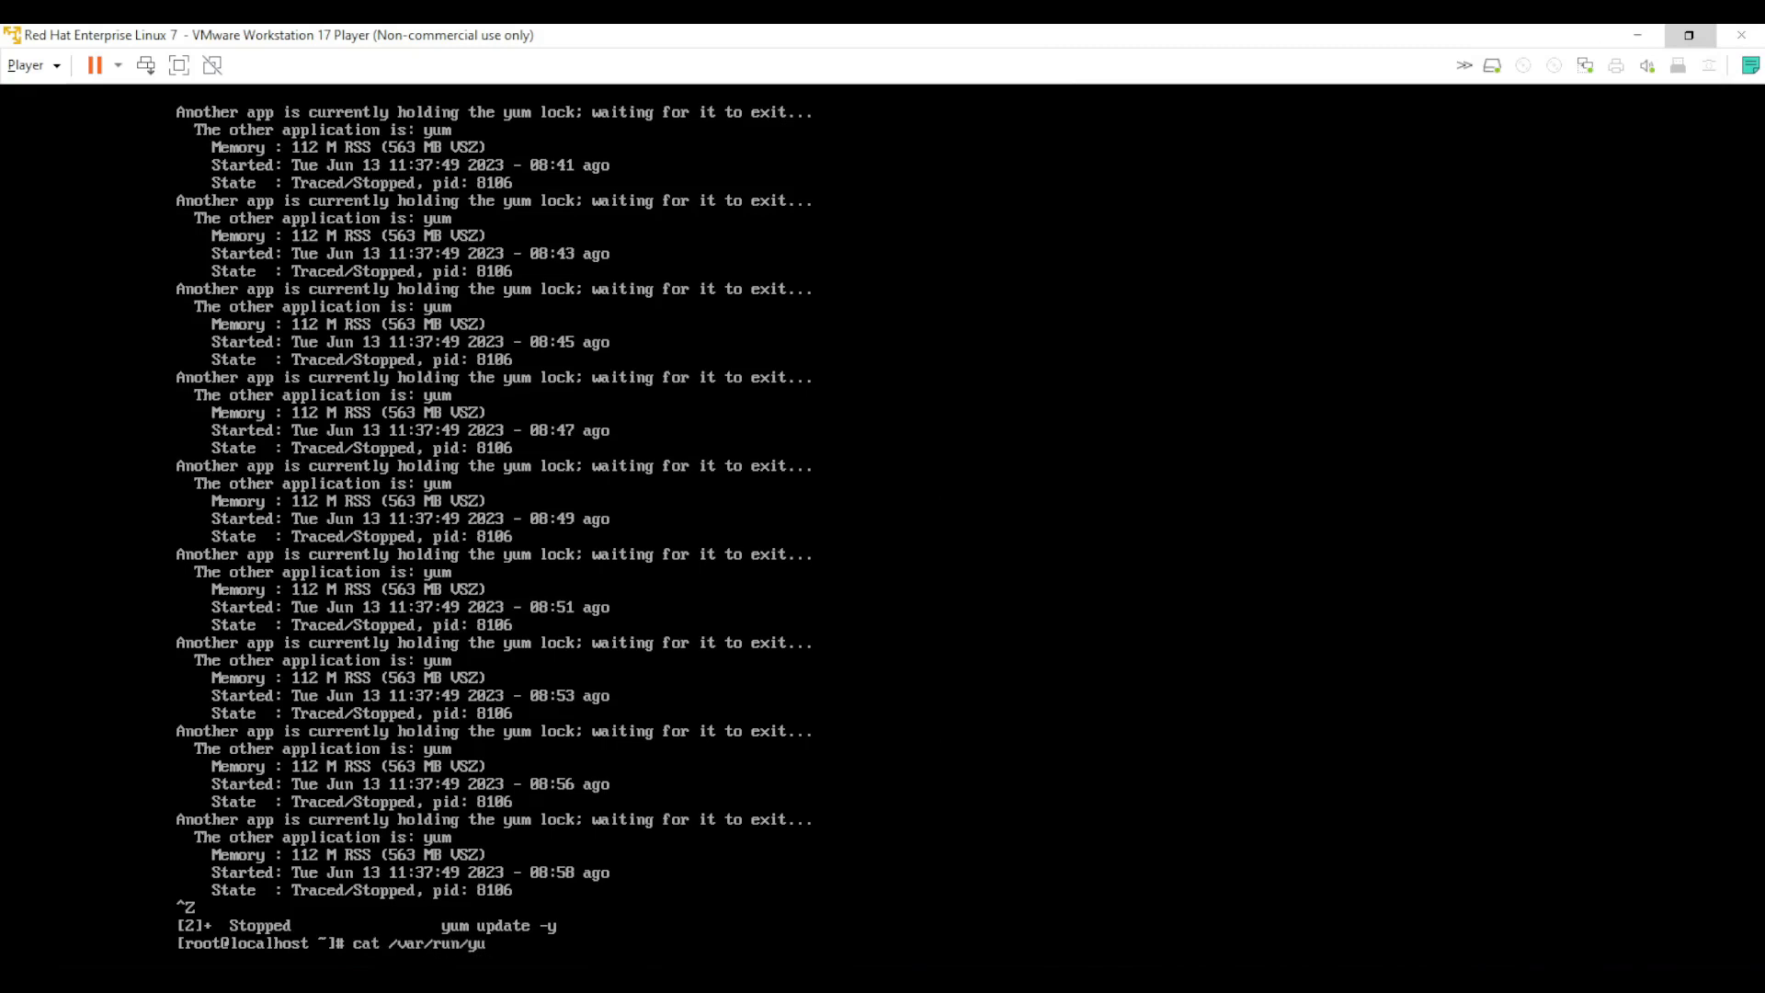
{"action": "type", "text": "m.pid"}
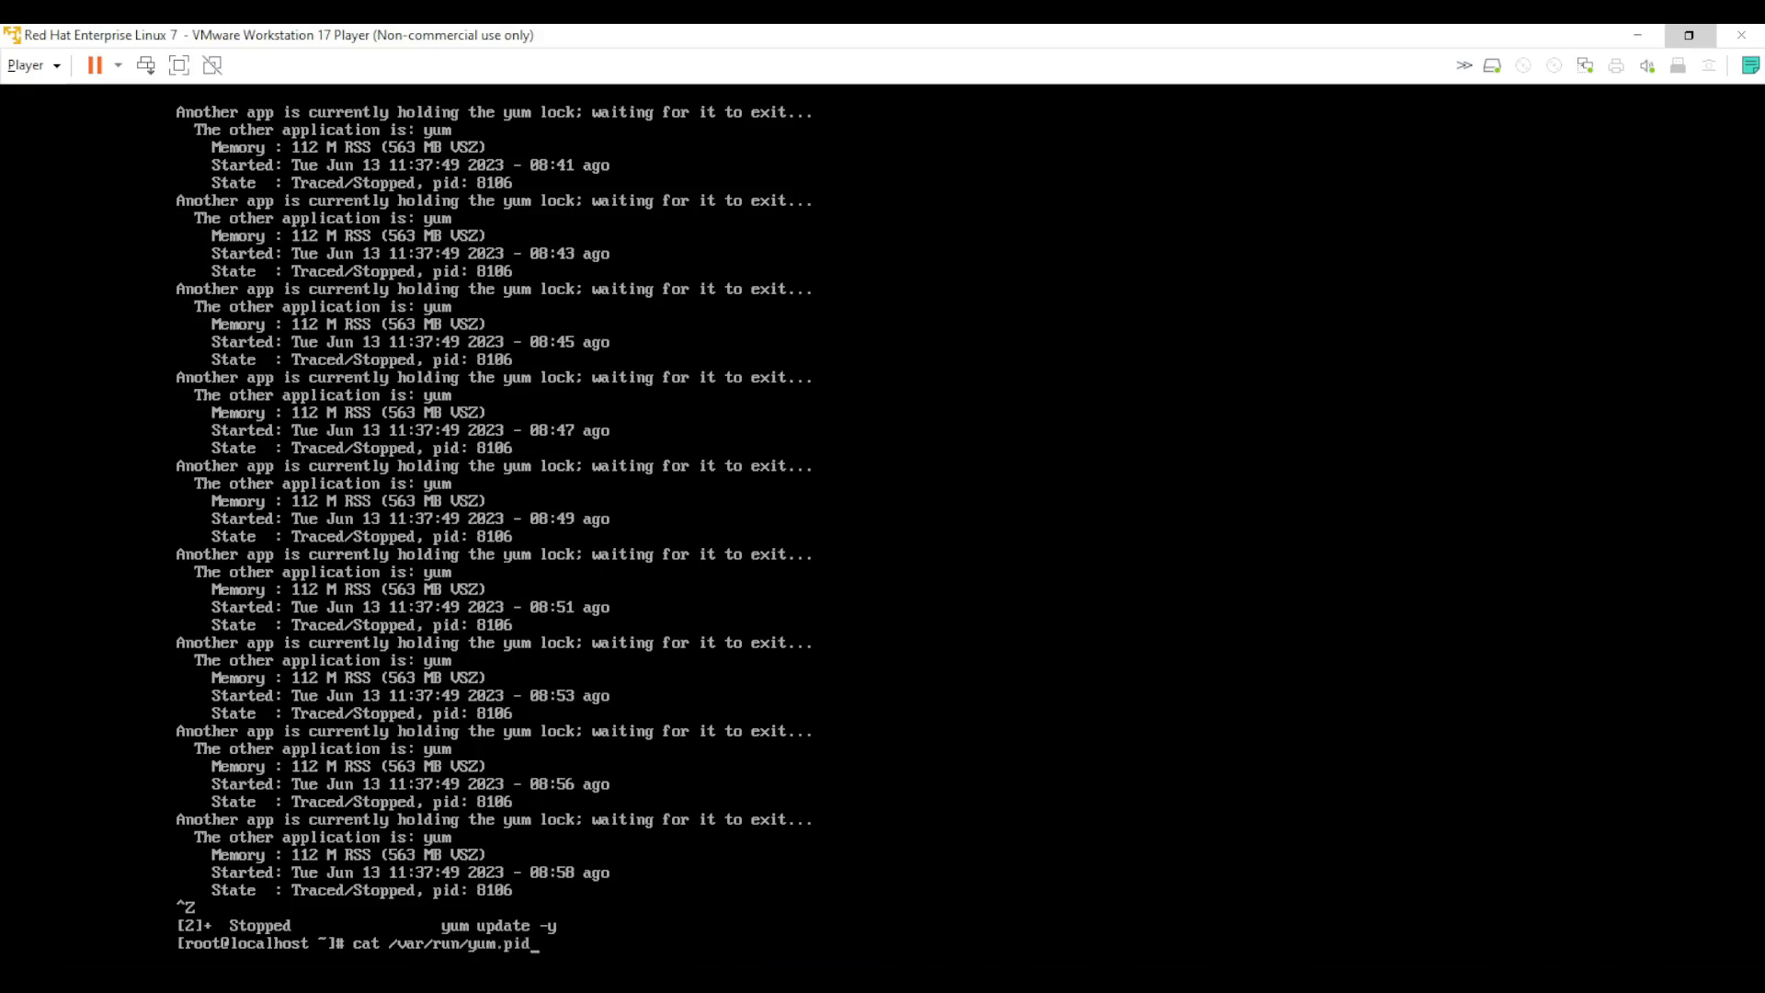
{"action": "key", "text": "Return"}
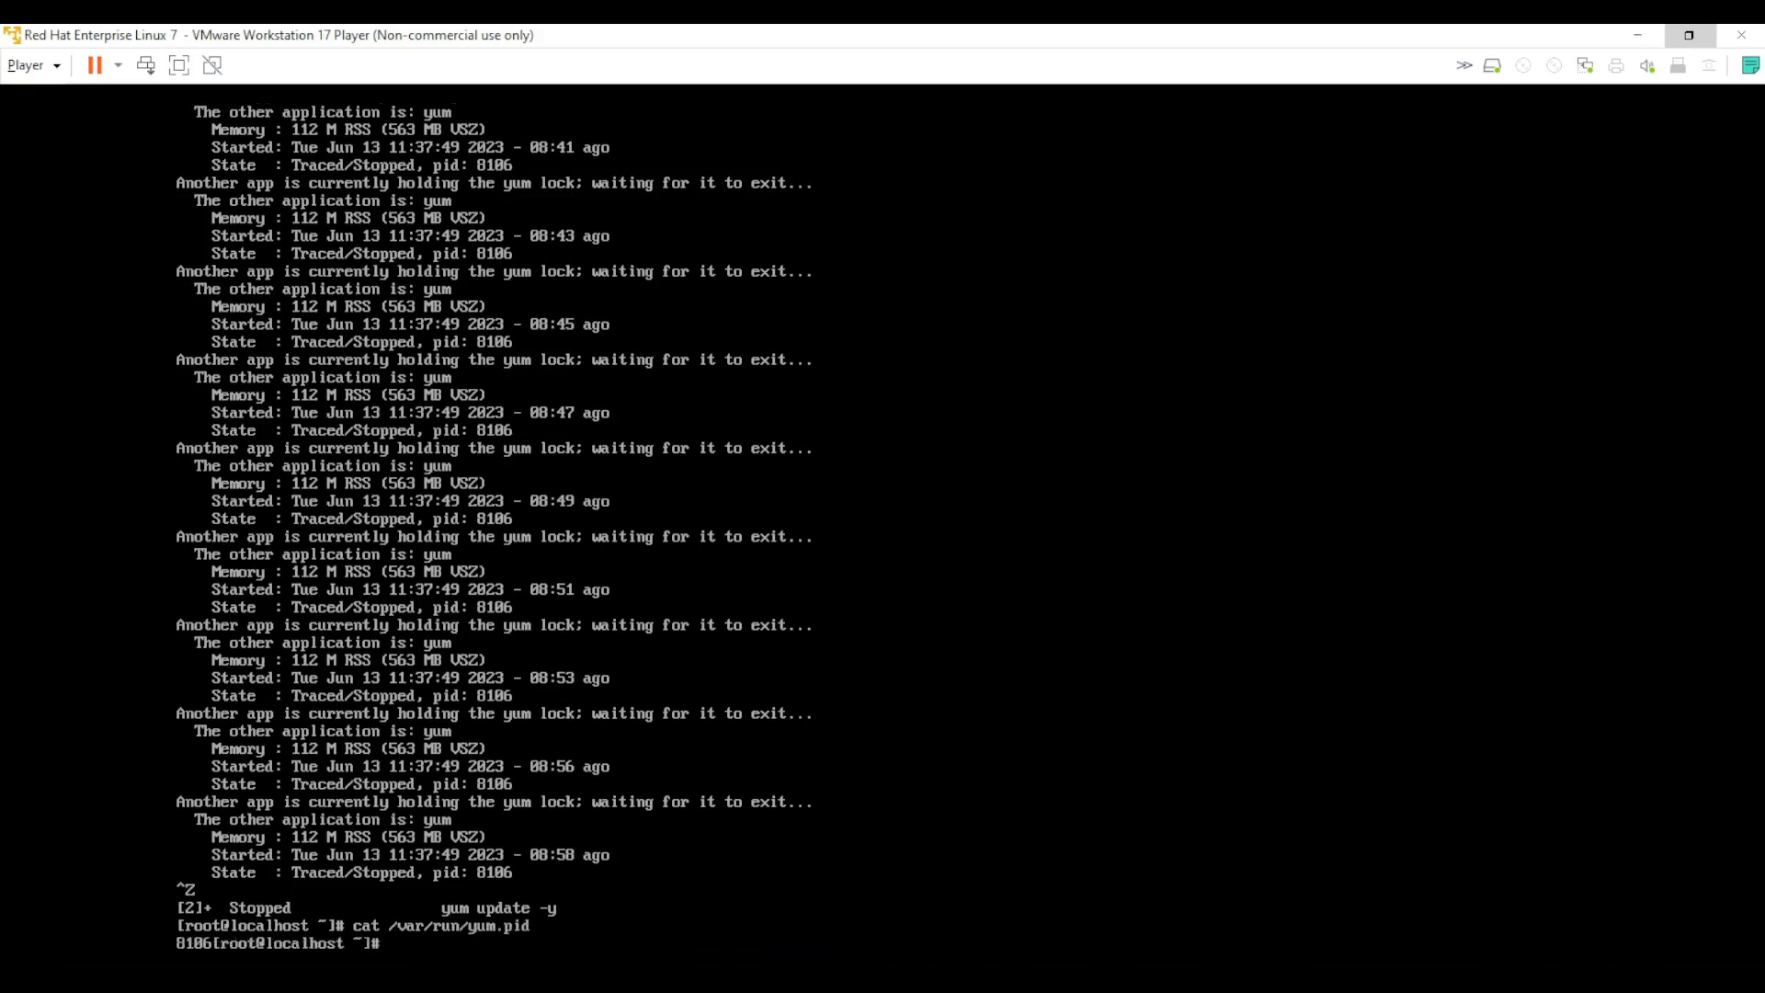
{"action": "mouse_move", "coordinate": [111, 909]}
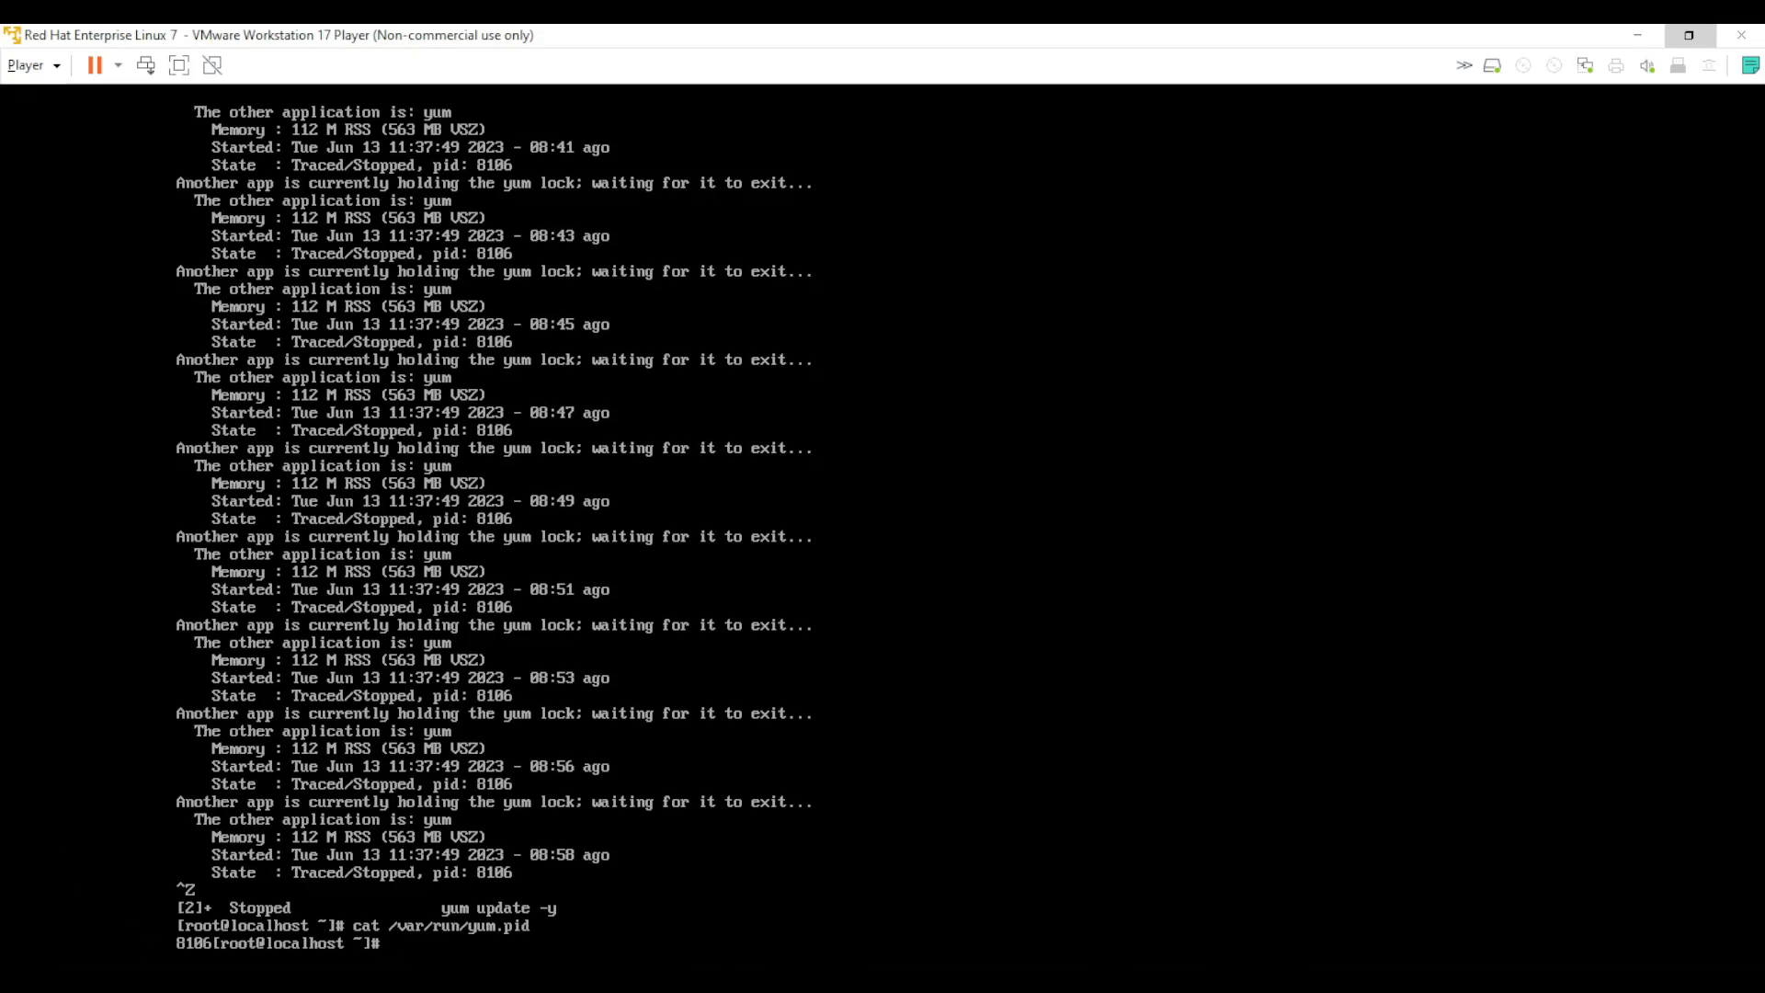
Run ps -ef | grep 8106, revealing the stuck yum repolist job, and start a kill command.
{"action": "type", "text": "ps"}
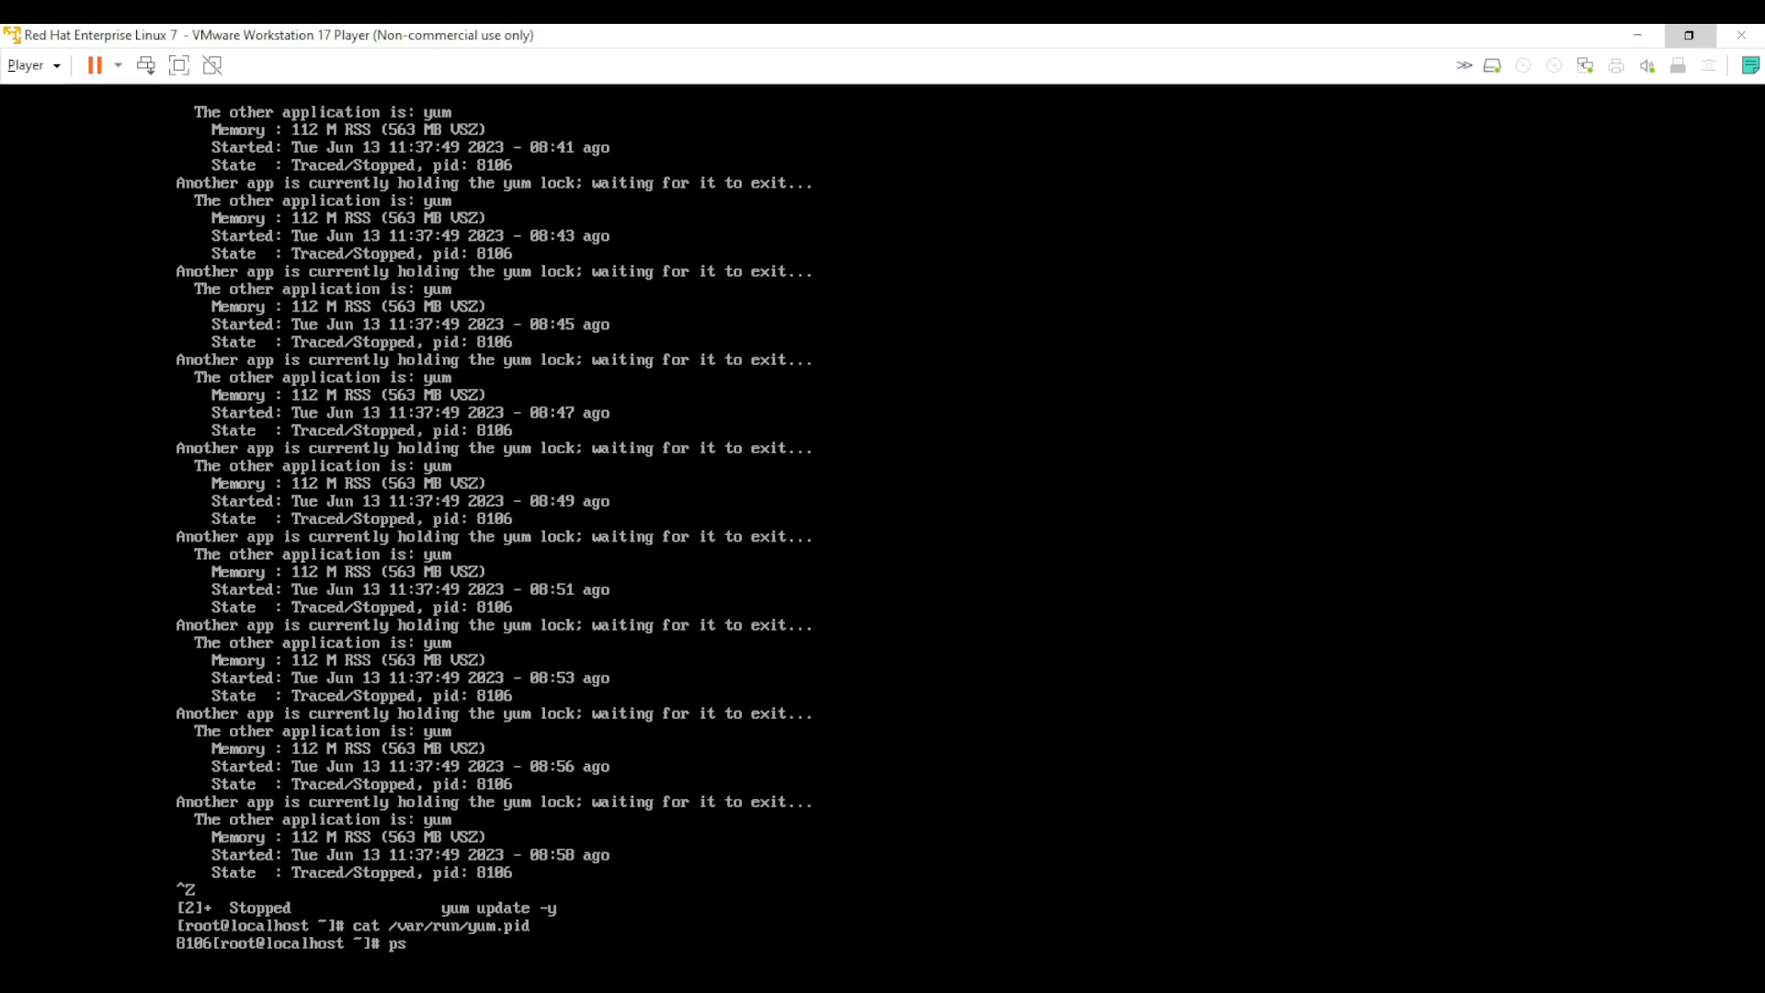
{"action": "type", "text": "-ef"}
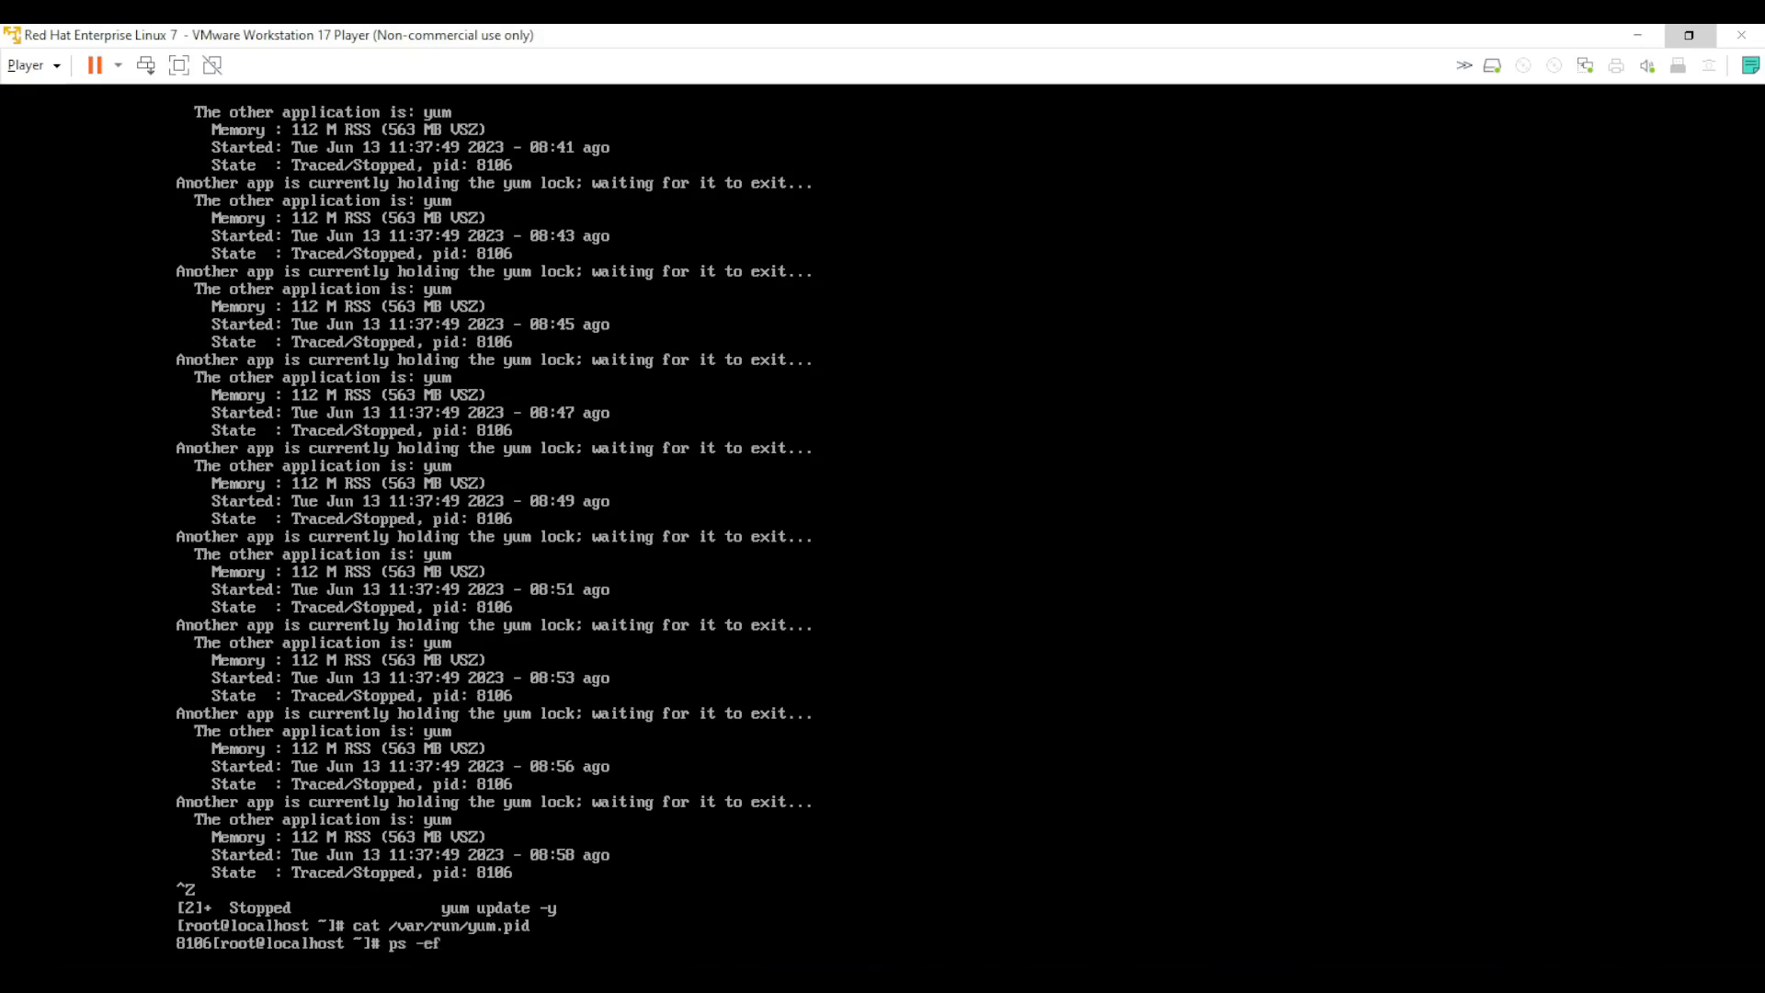
{"action": "type", "text": "| gre"}
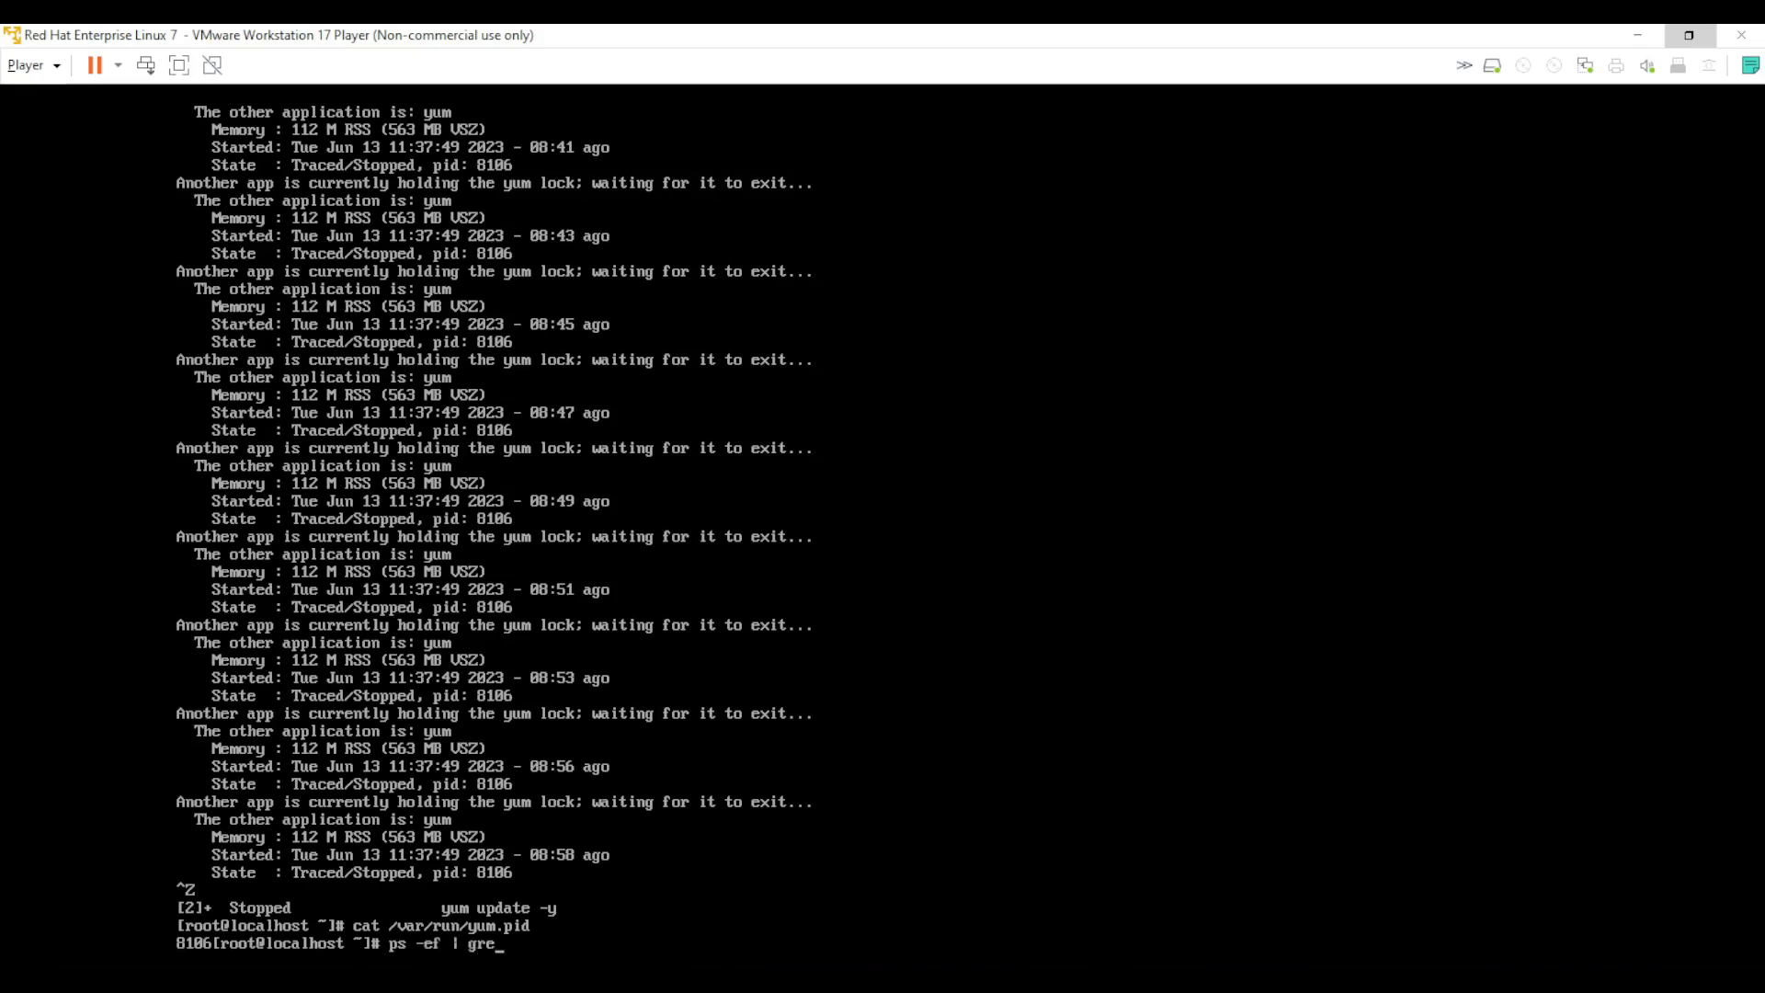
{"action": "type", "text": "p 81"}
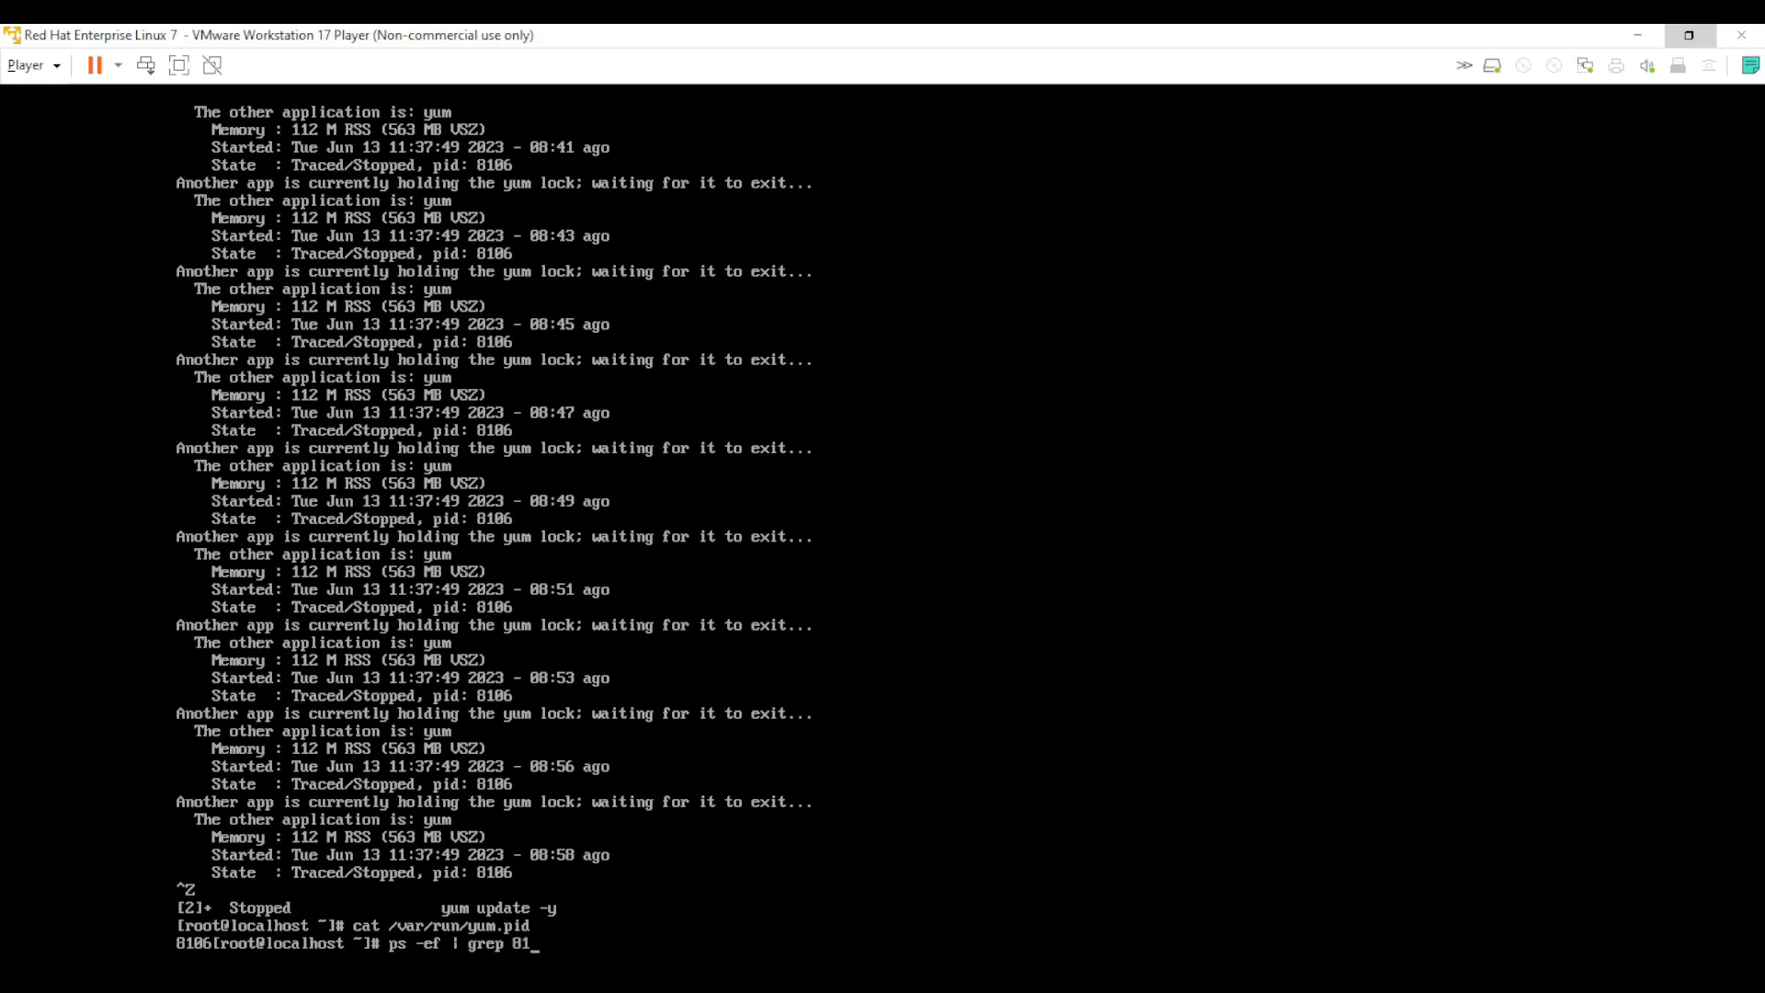
{"action": "key", "text": "Return"}
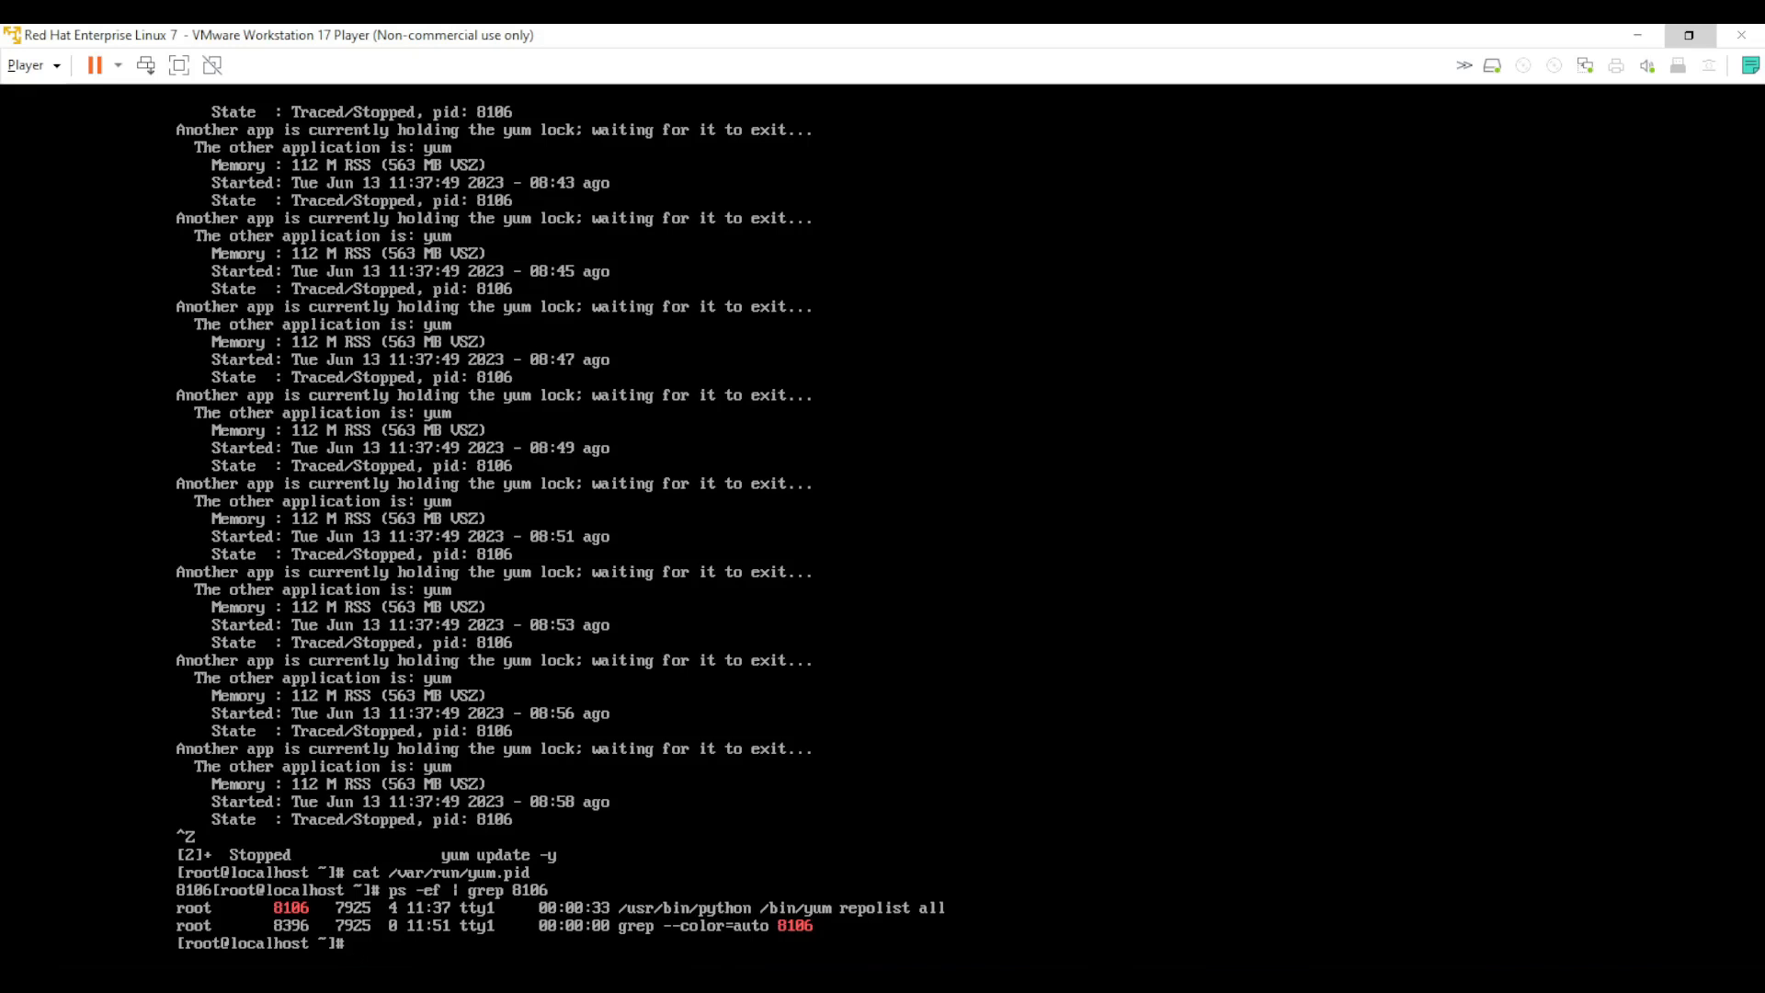
{"action": "type", "text": "kill"}
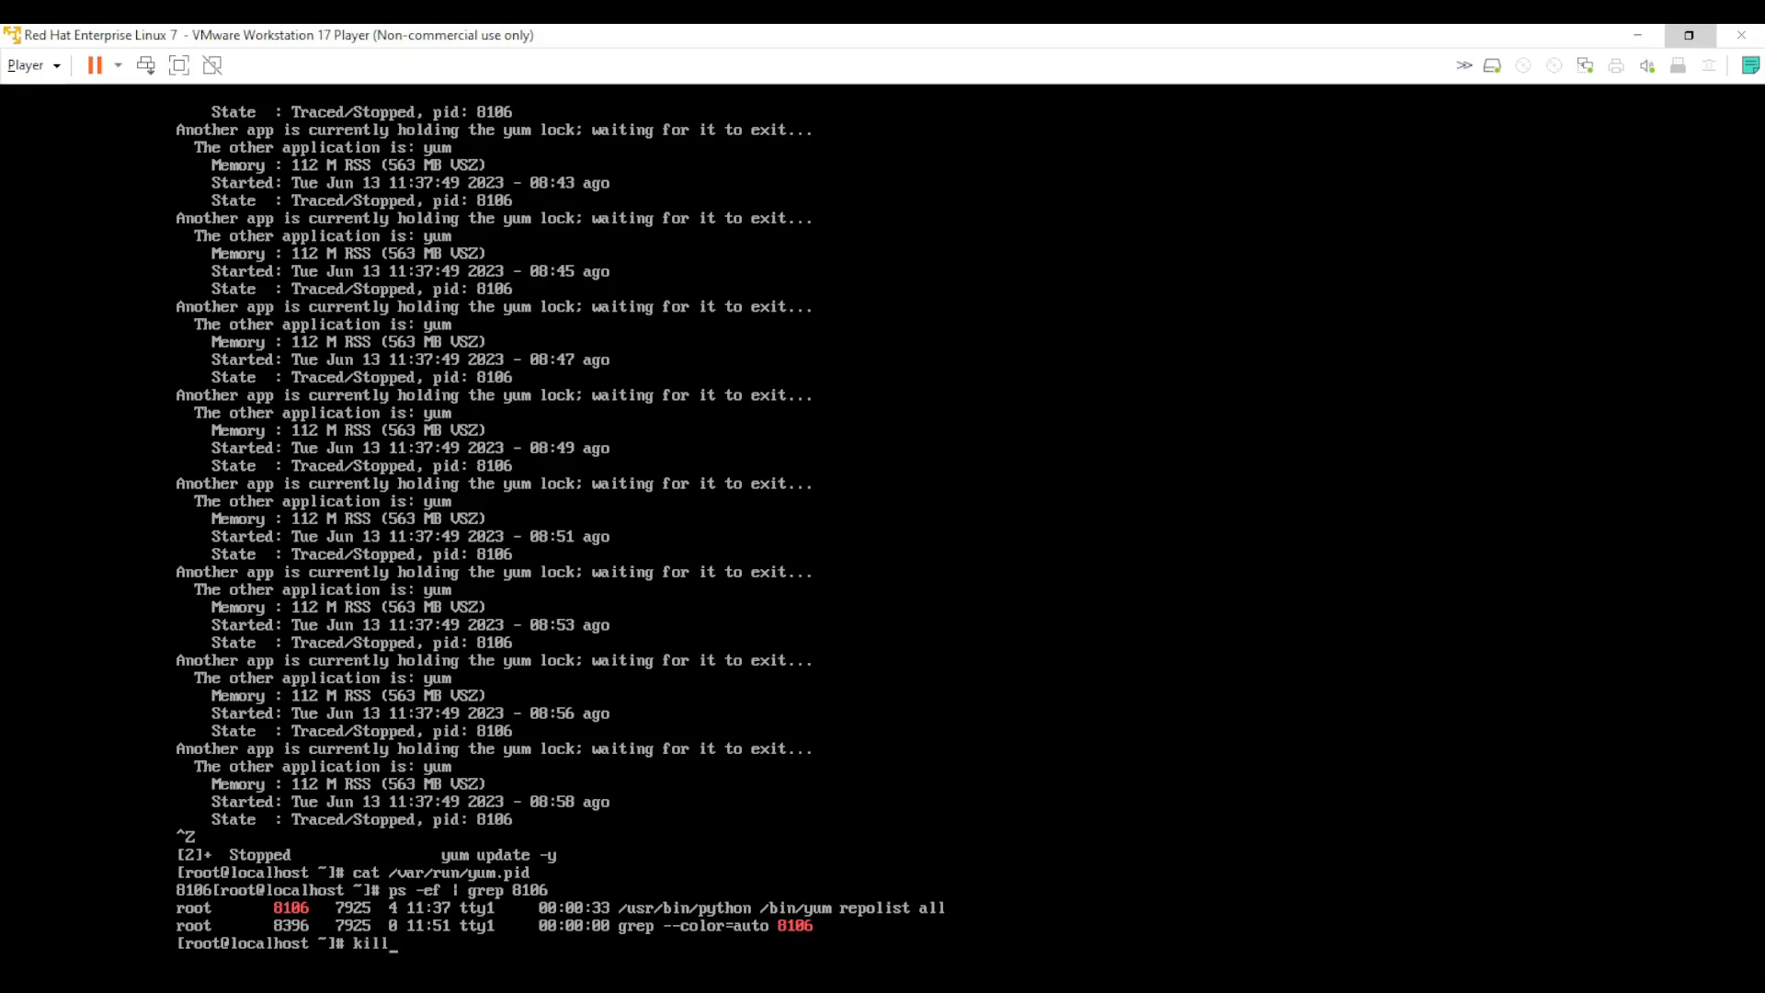
Force-kill process 8106 with kill -9.
{"action": "type", "text": "-9"}
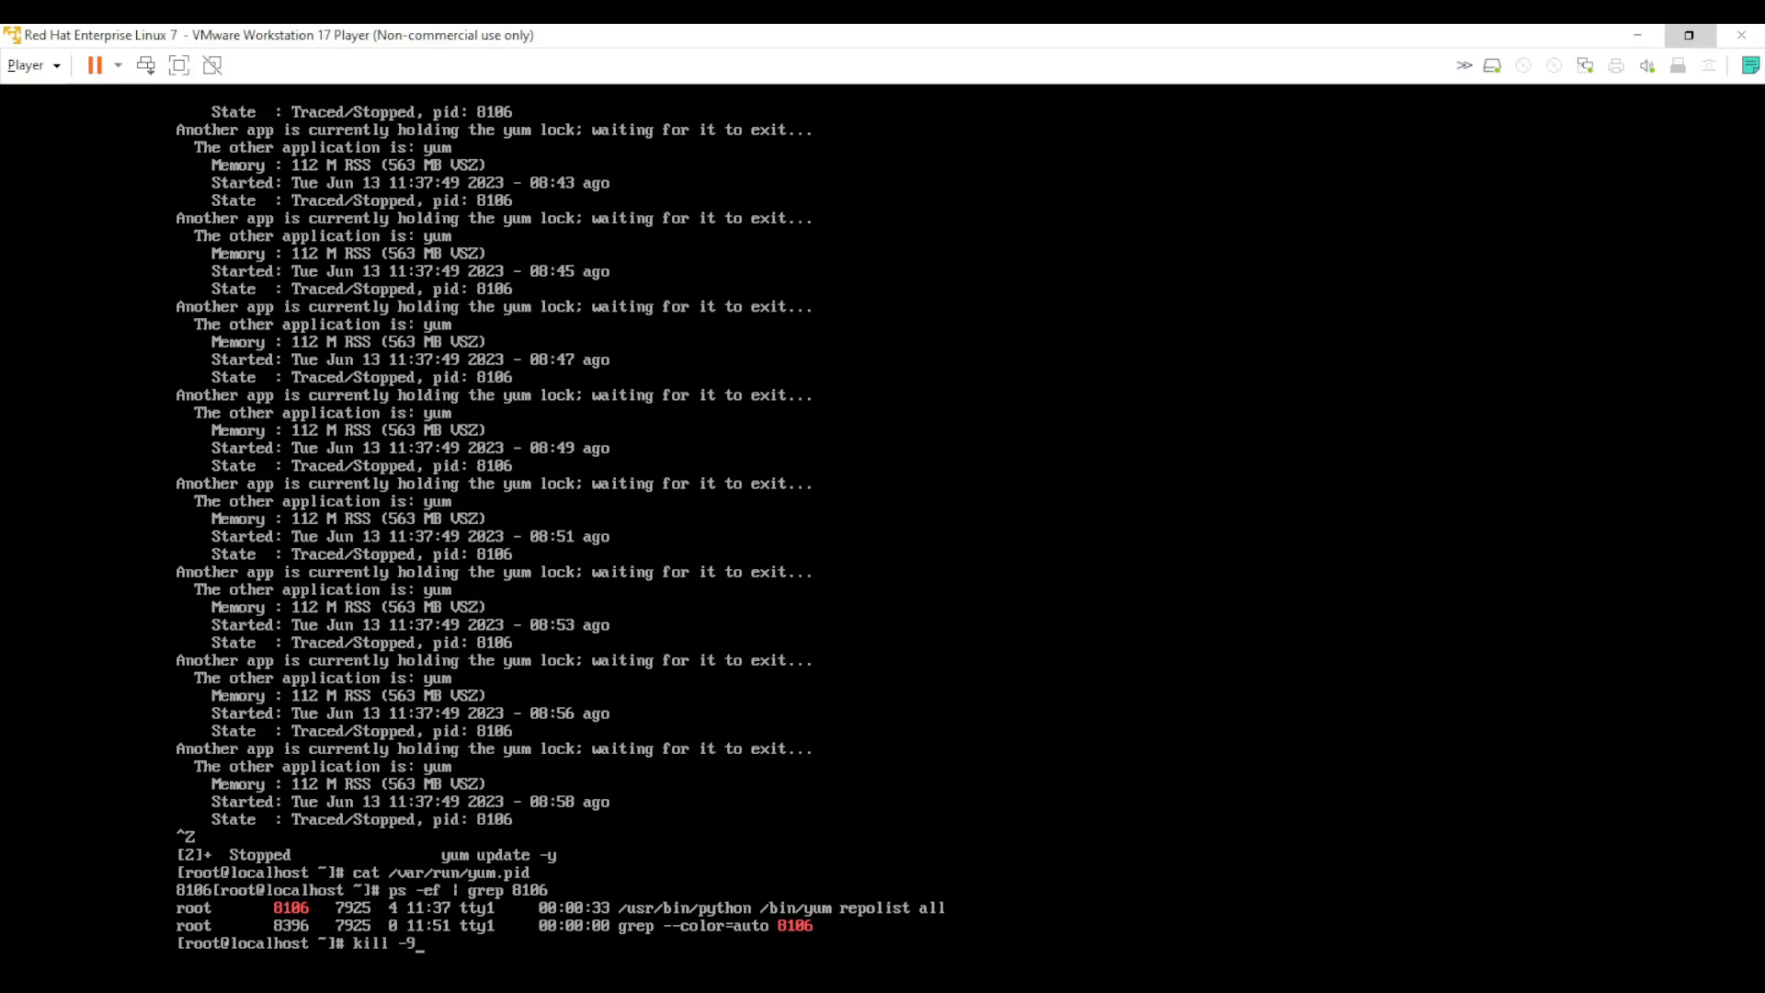
{"action": "type", "text": "8106"}
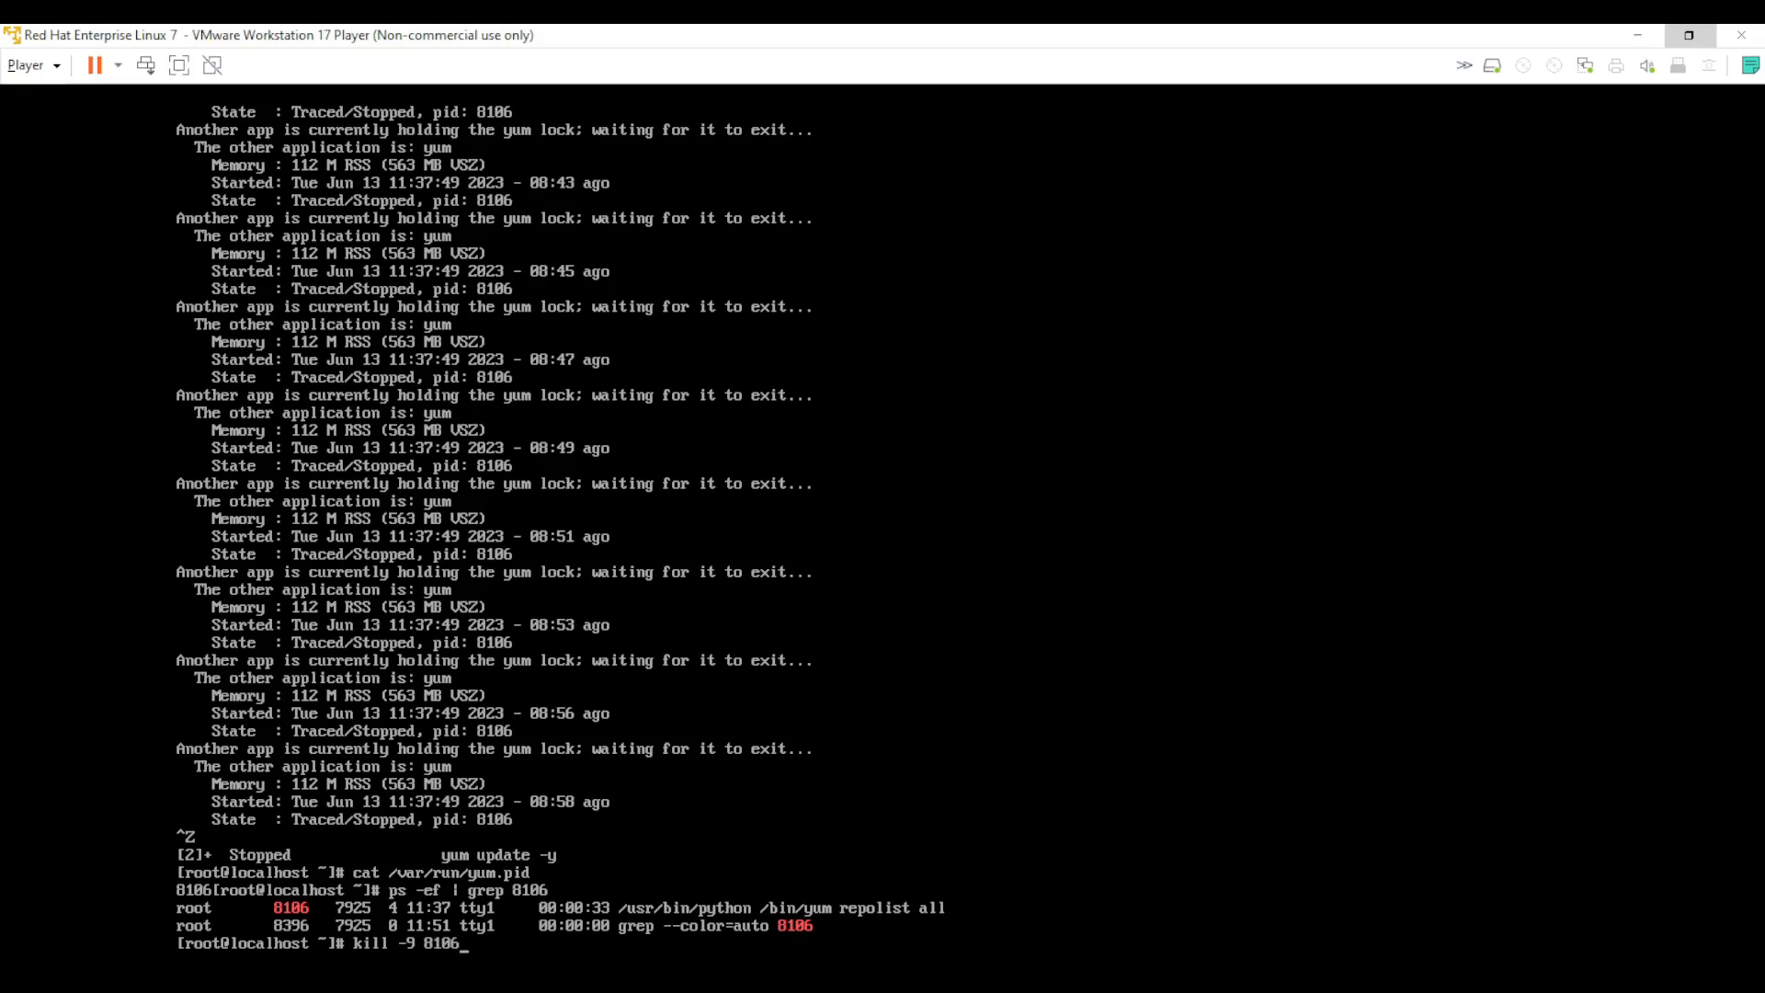
{"action": "key", "text": "Return"}
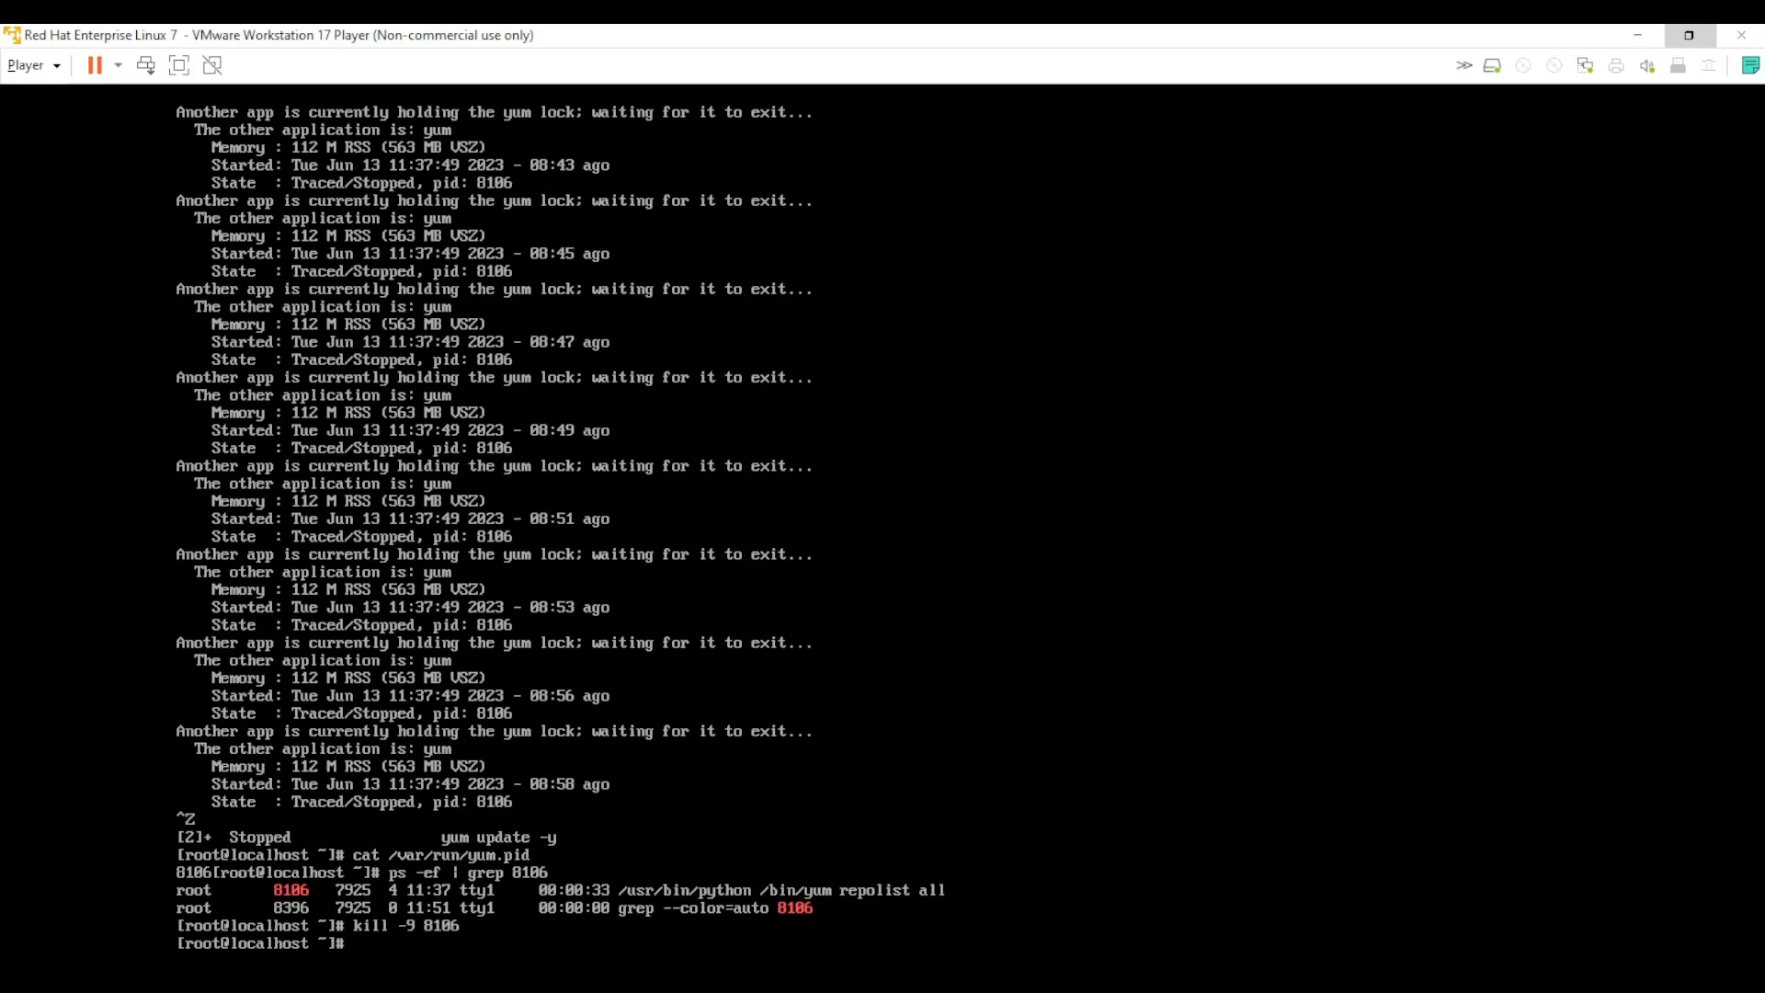
Rerun cat /var/run/yum.pid to confirm the job is gone, then enter 'yum update'.
{"action": "type", "text": "cat /var/run/yum.pid"}
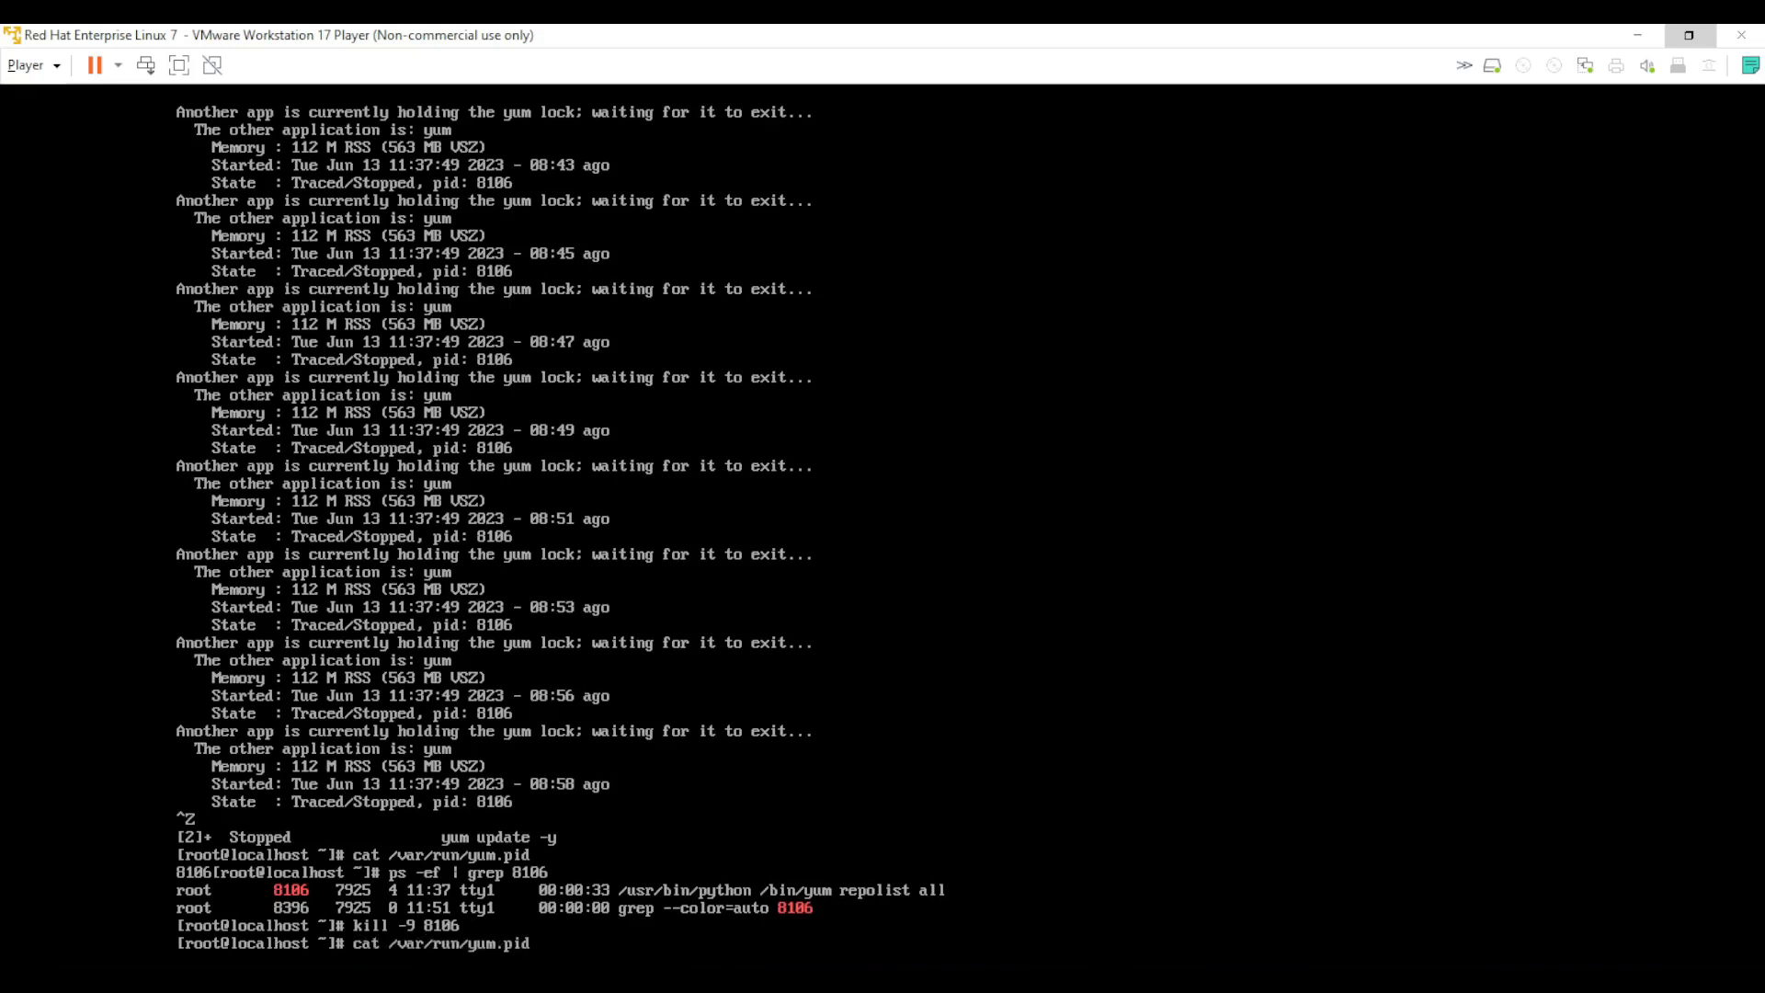
{"action": "key", "text": "Return"}
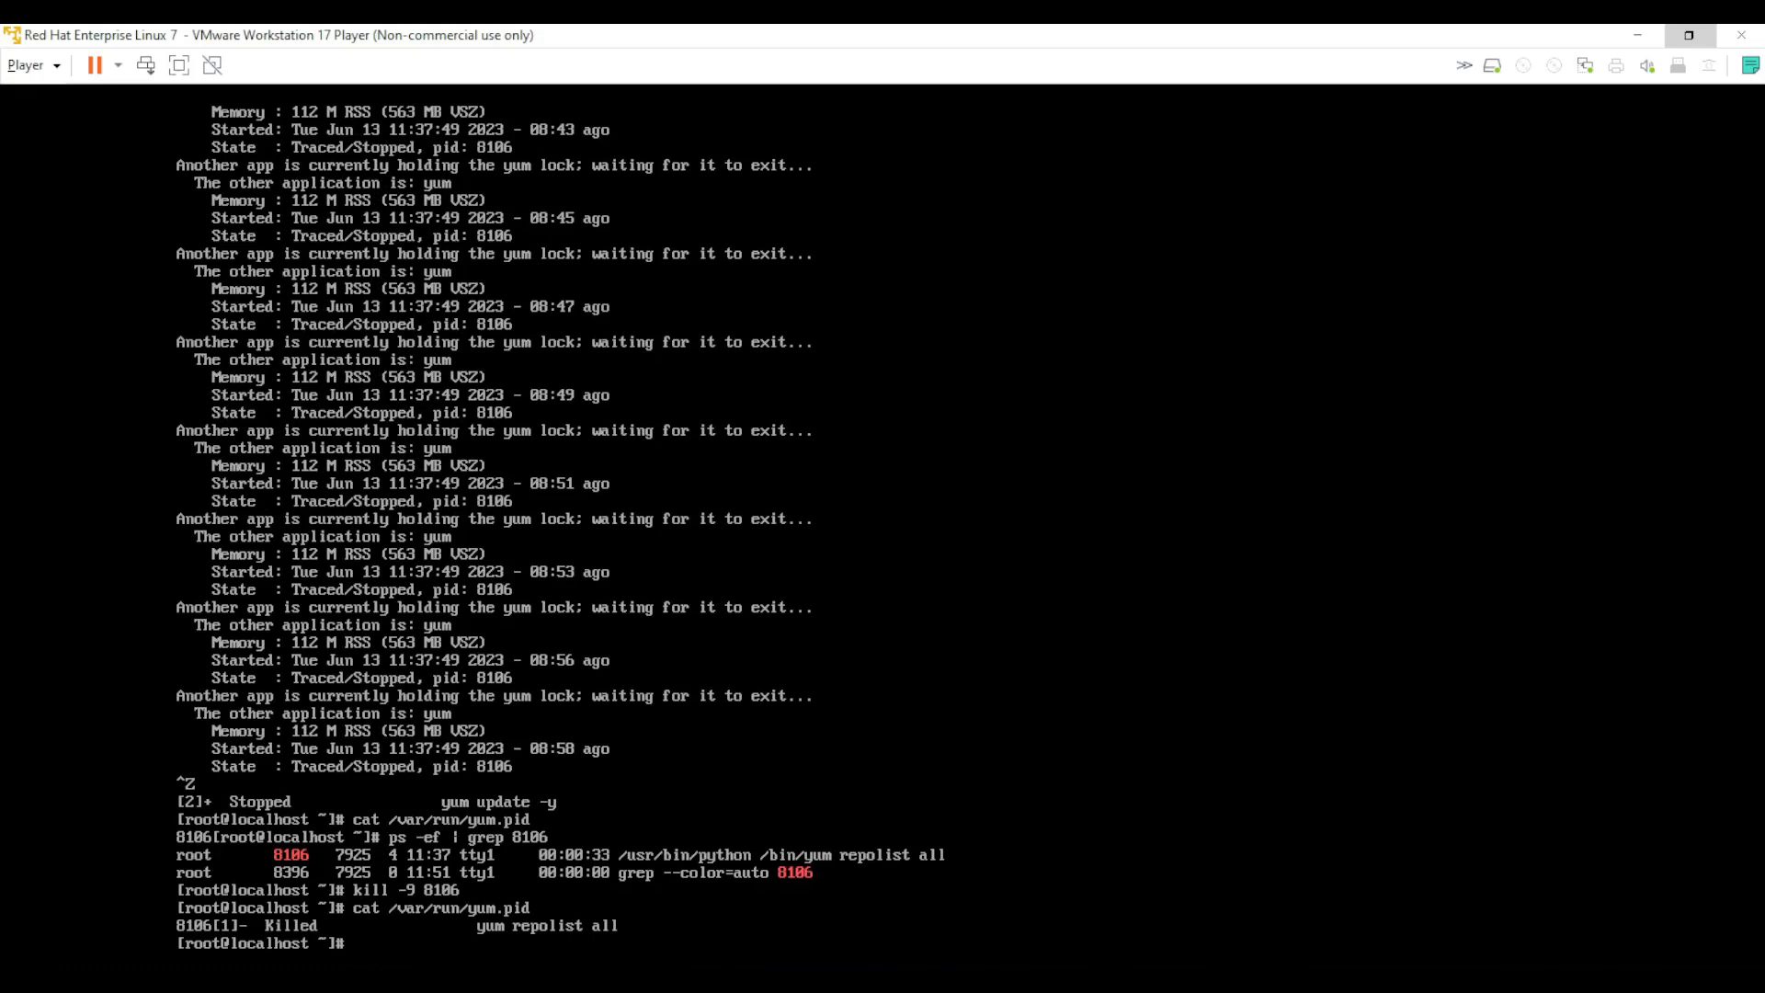
{"action": "type", "text": "yum"}
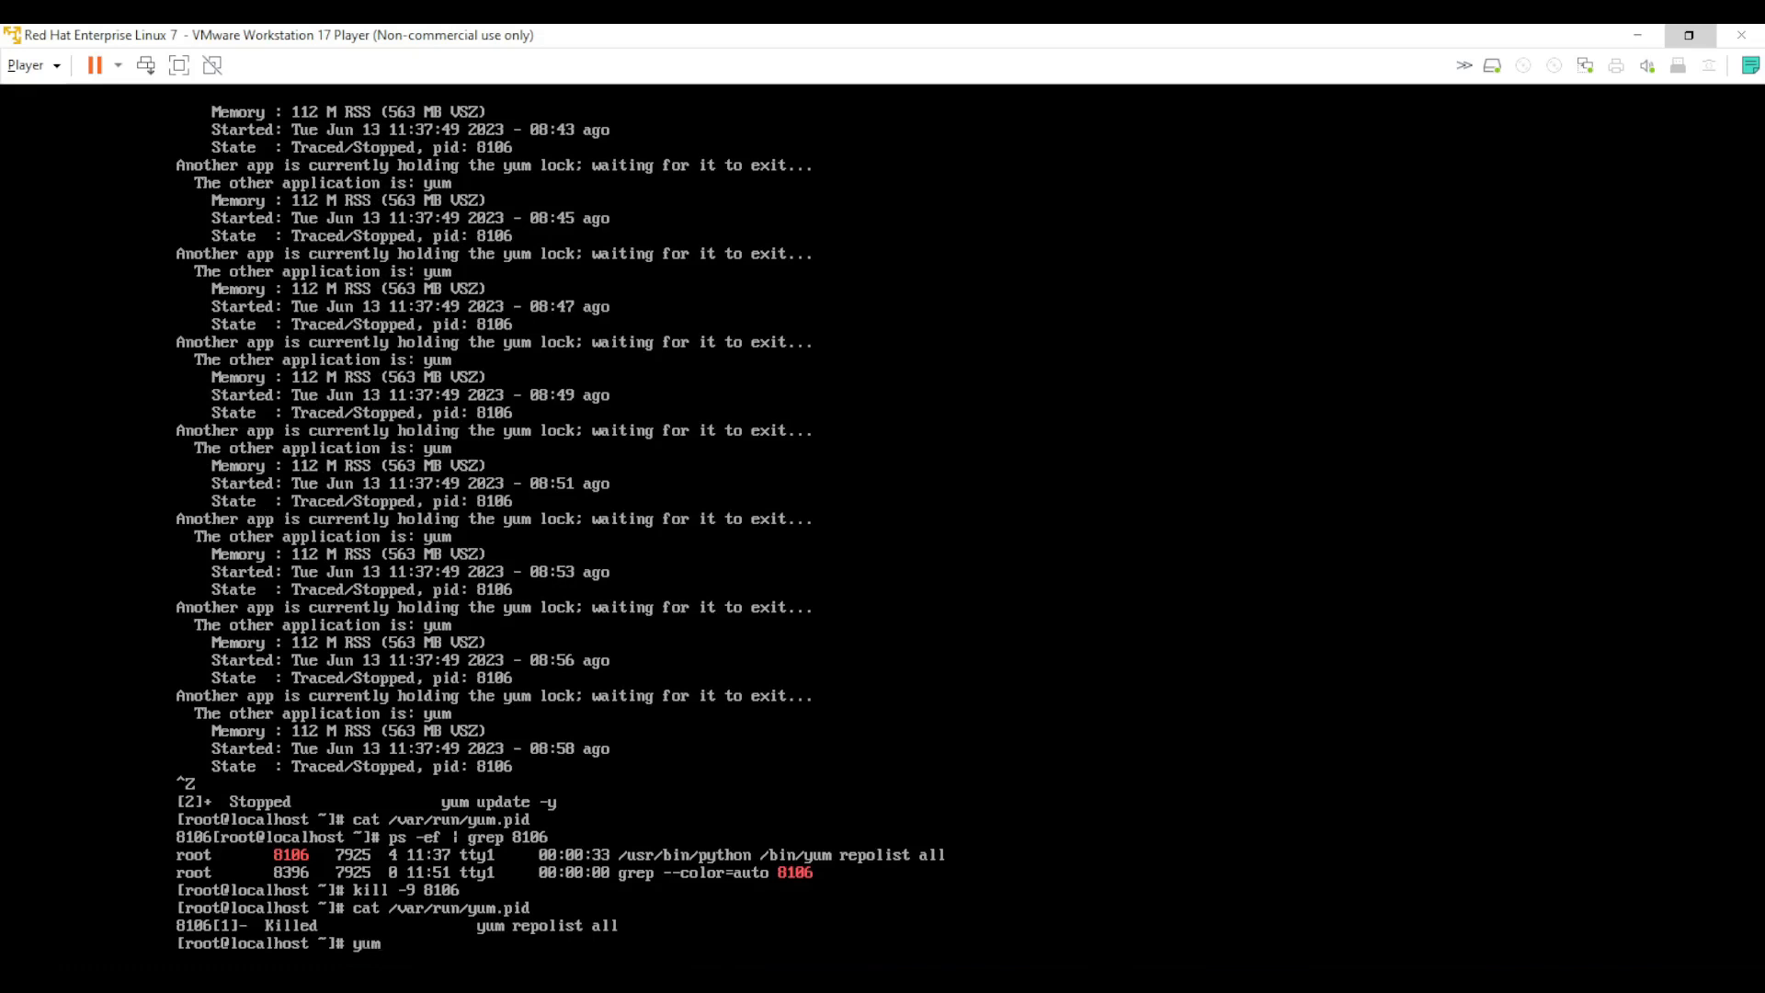
{"action": "type", "text": "update"}
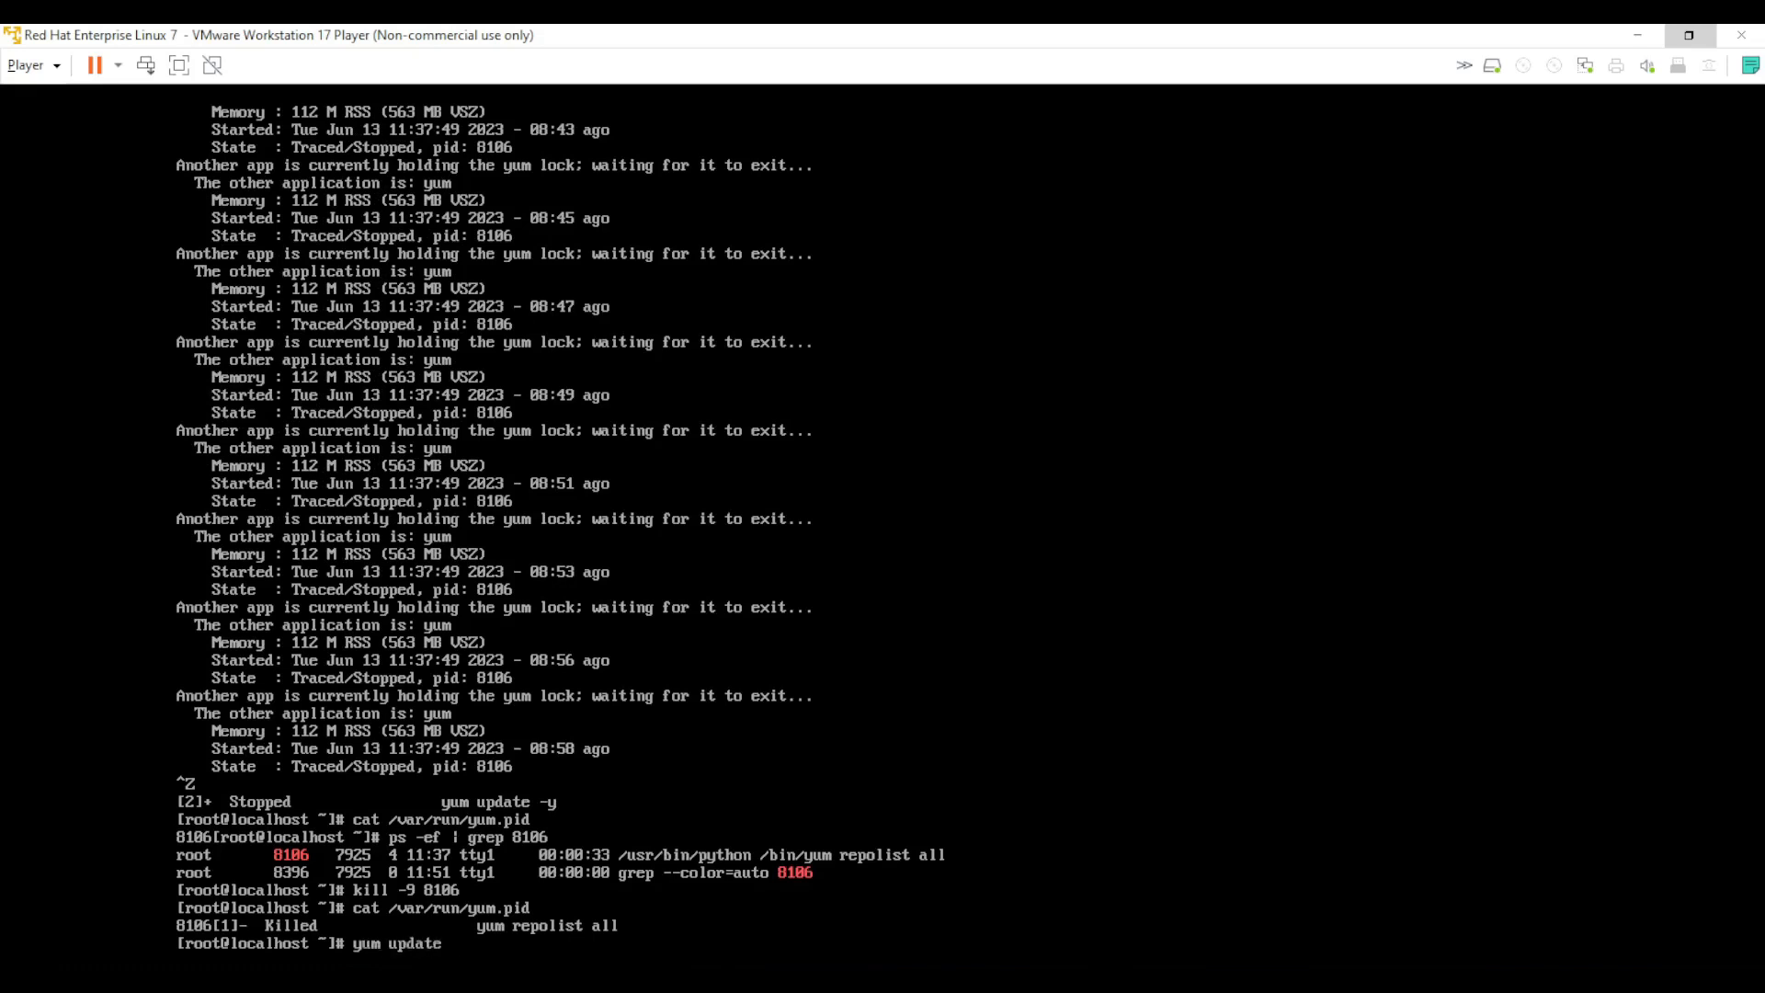